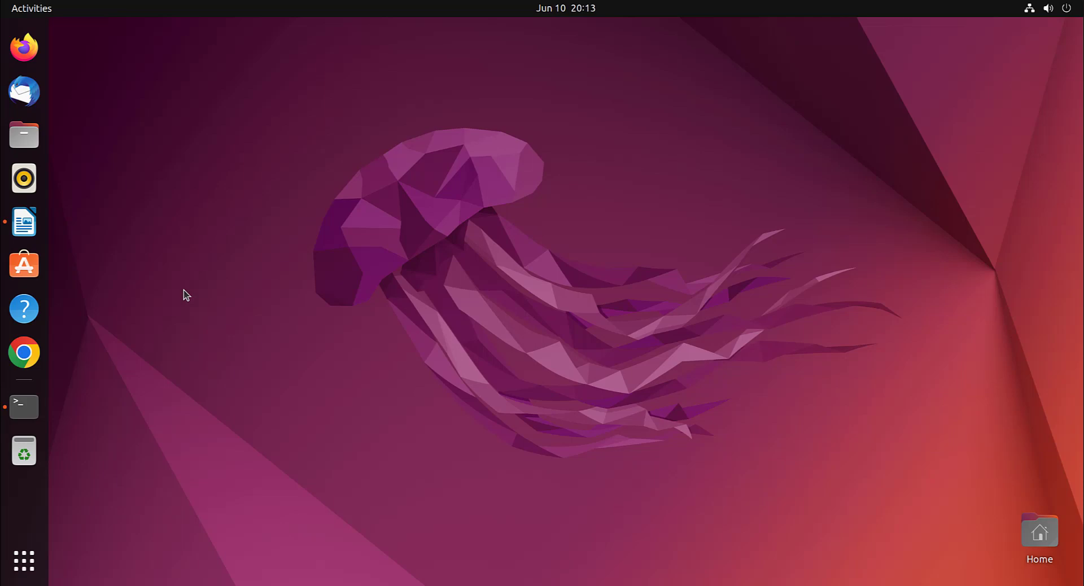
mouse_move(23, 222)
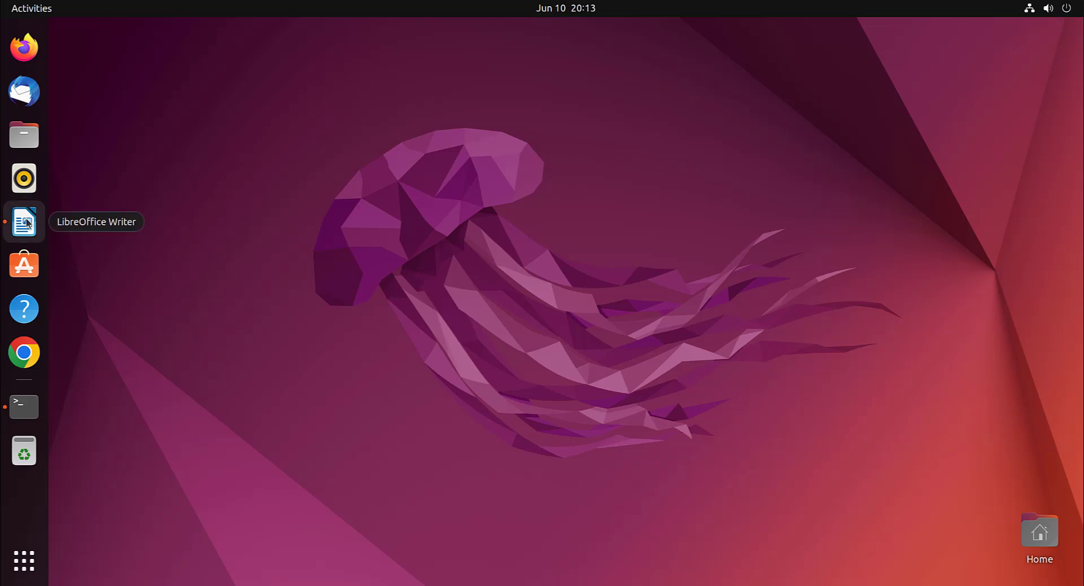
Bring up the Writer document 'What is PHPStrom used for?' describing PhpStorm
click(24, 221)
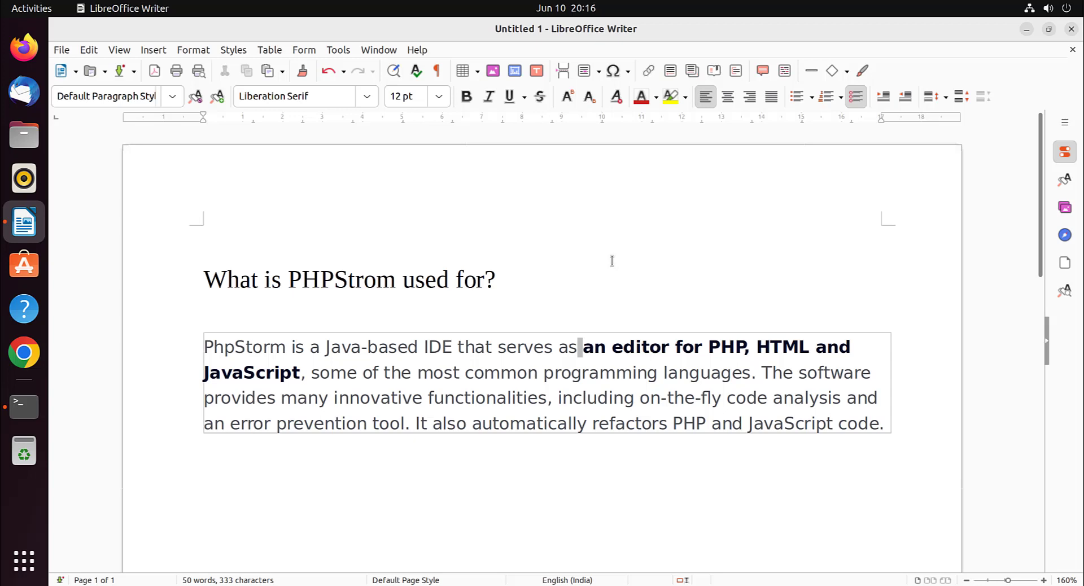
mouse_move(547, 280)
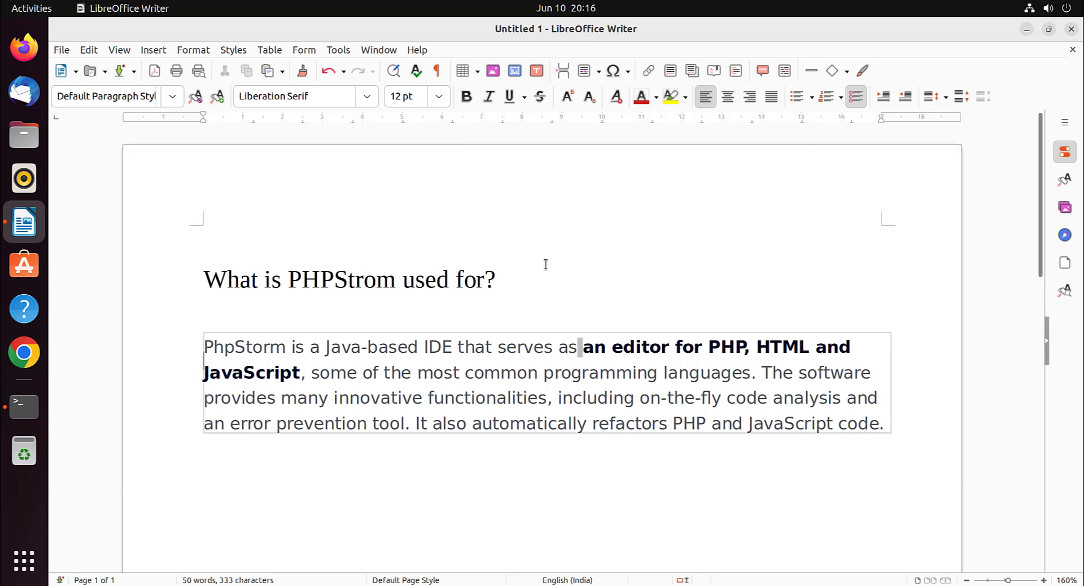
mouse_move(24, 406)
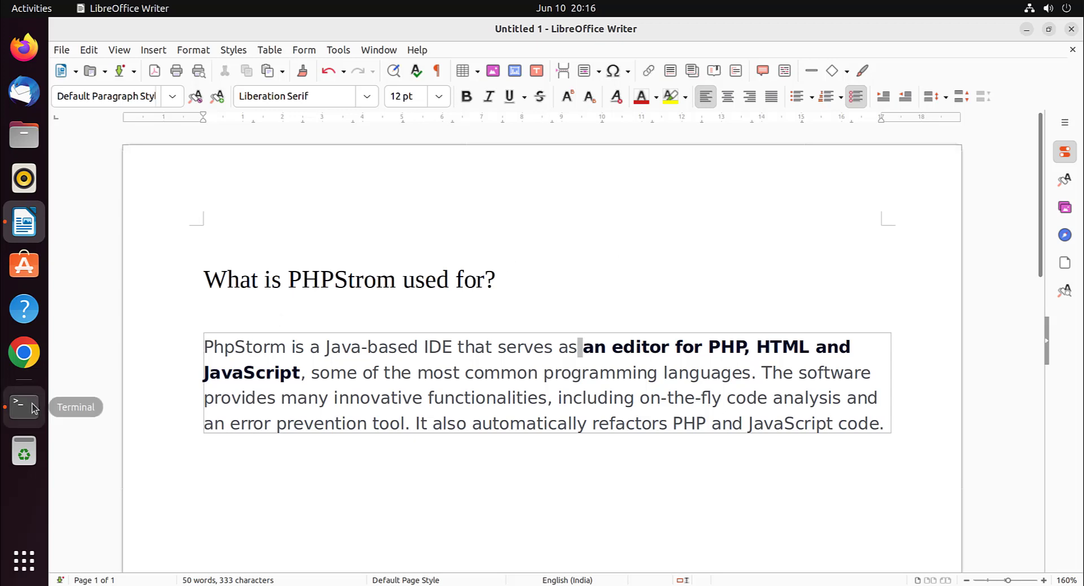
Open a Terminal window, minimize and restore it, centre it and focus the prompt
click(22, 407)
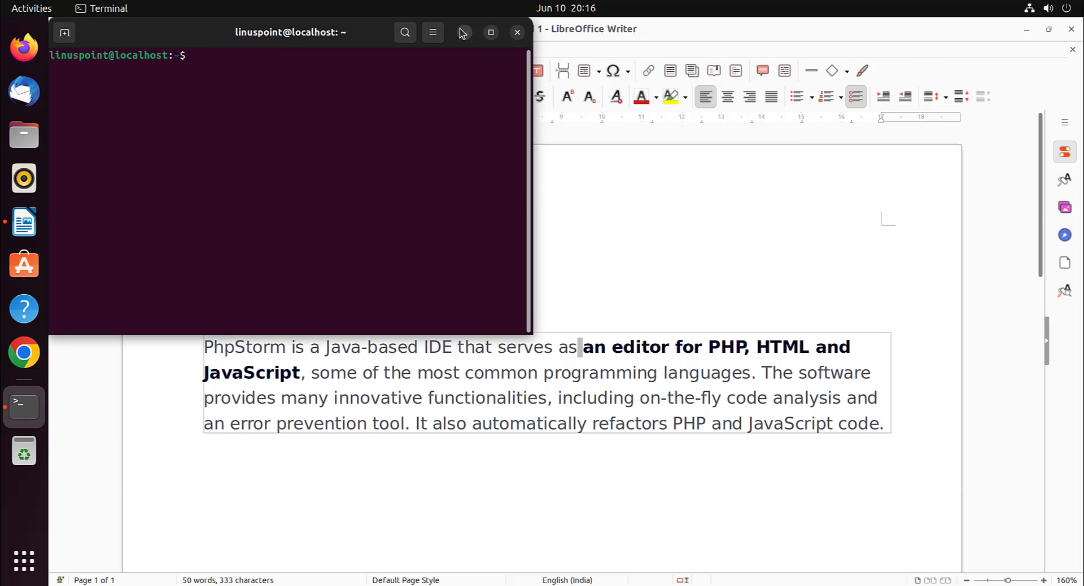
click(516, 32)
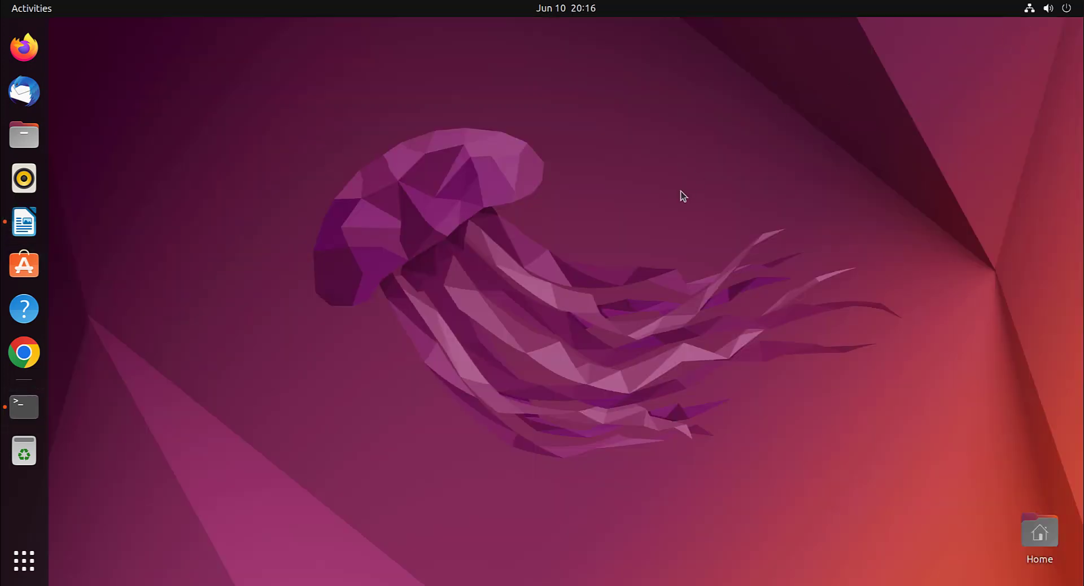
mouse_move(24, 407)
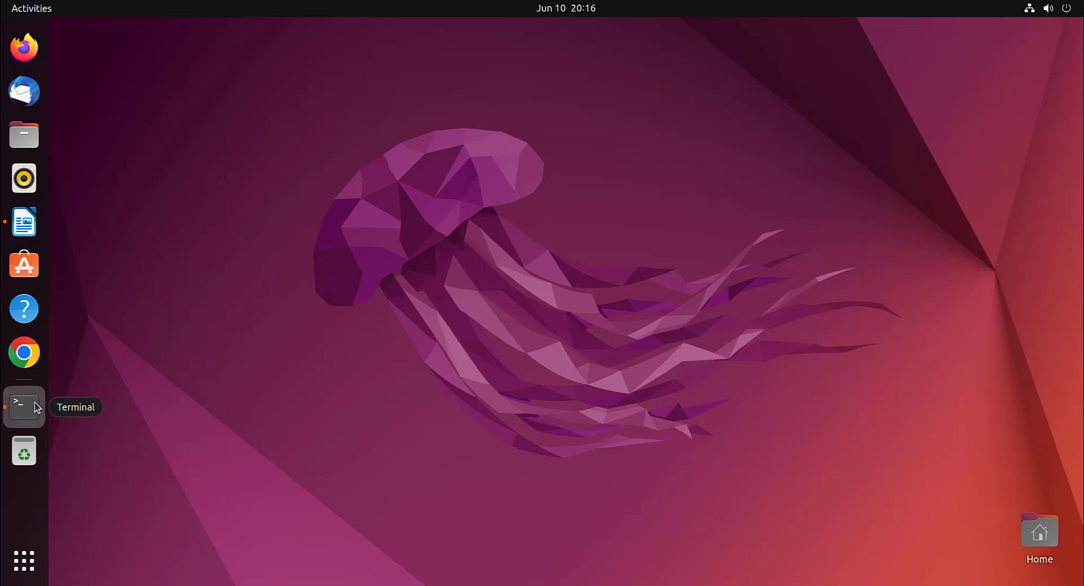
click(24, 407)
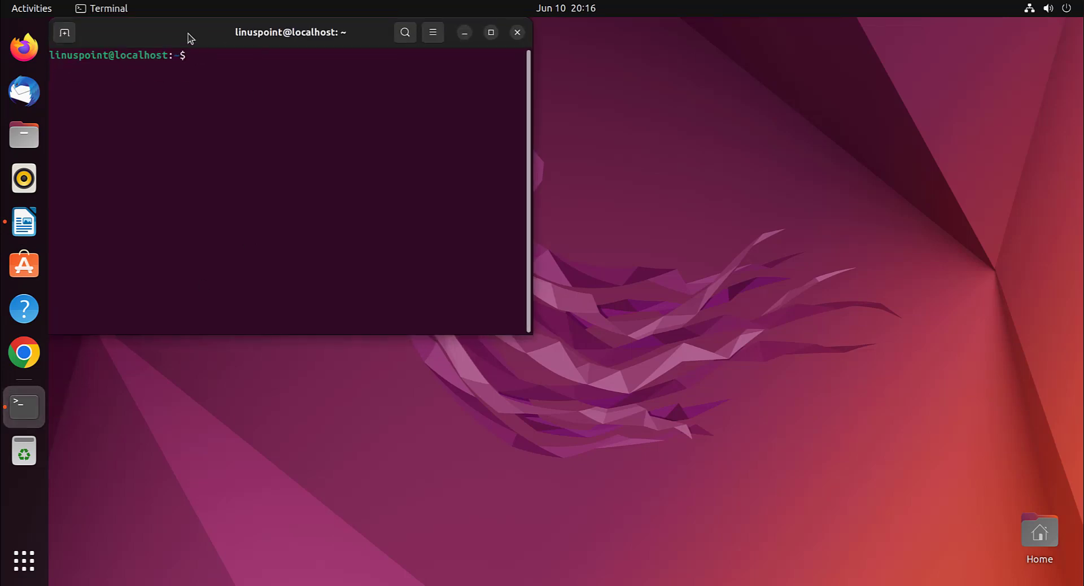
drag(289, 32, 389, 64)
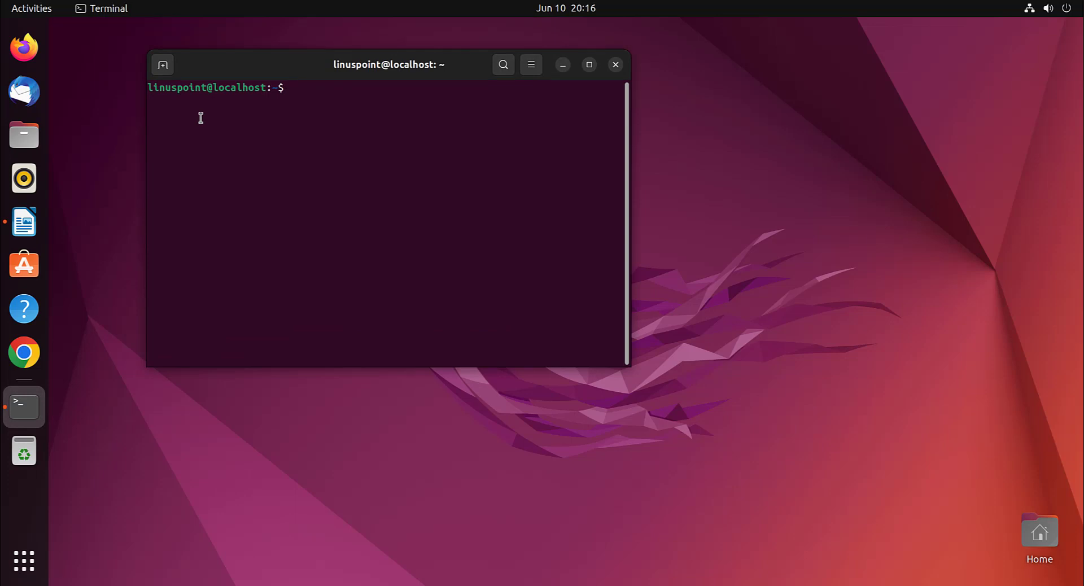
click(24, 352)
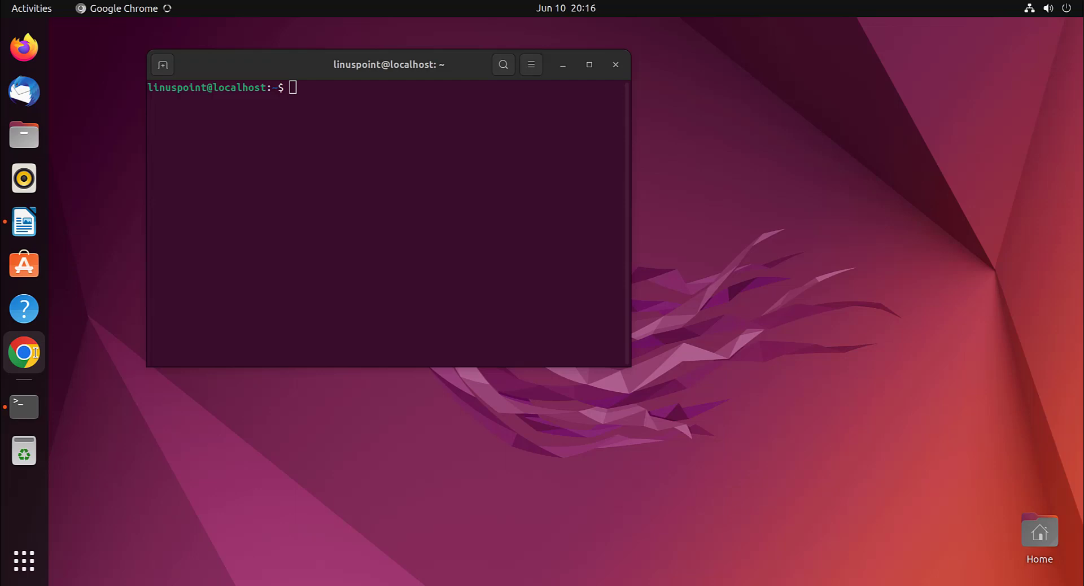
Search Google in Chrome for 'phpstorm version'
click(24, 352)
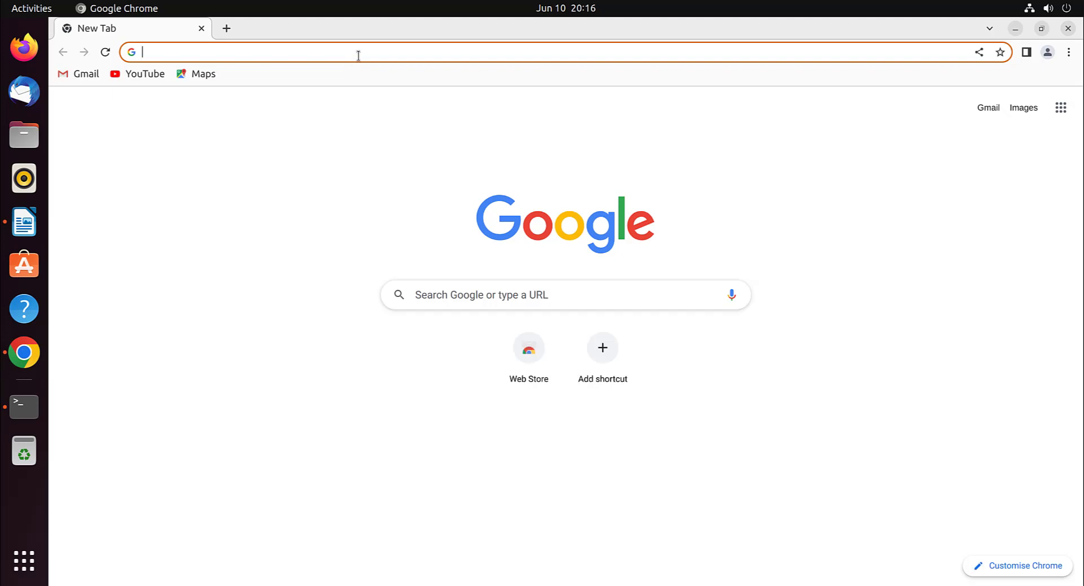
click(357, 52)
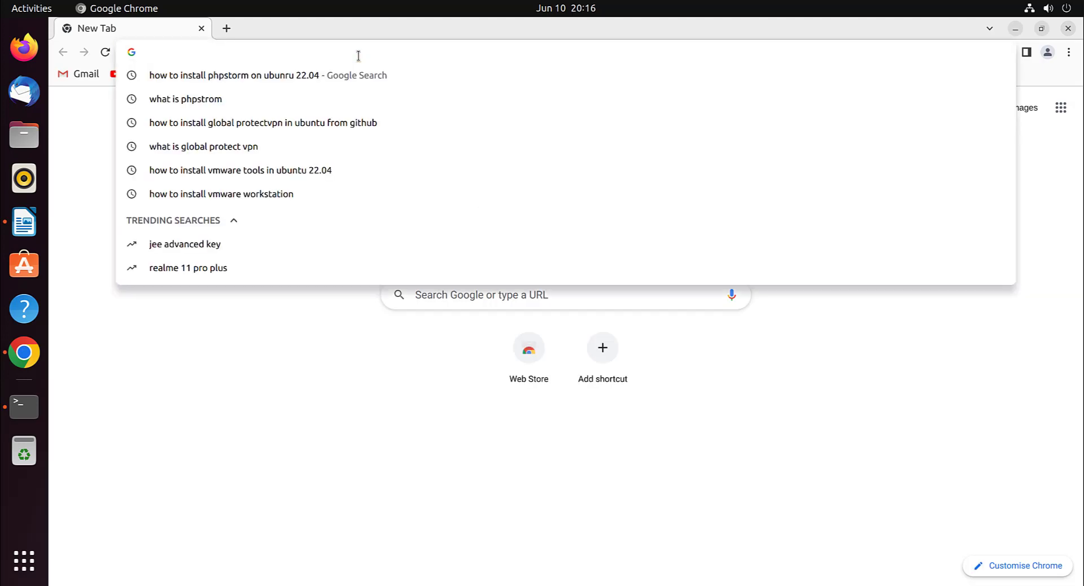
text(d)
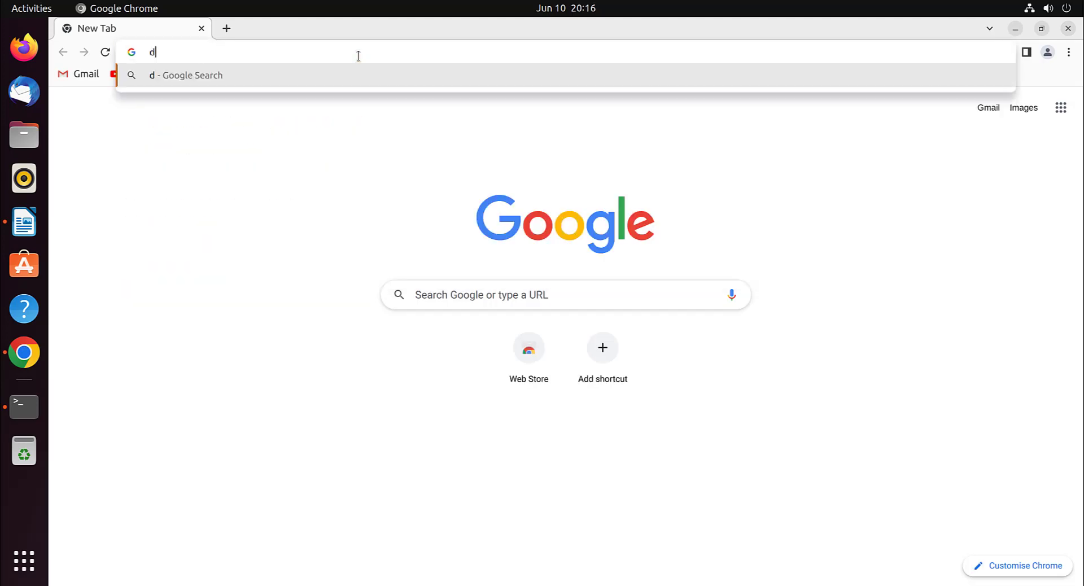
text(onwload php)
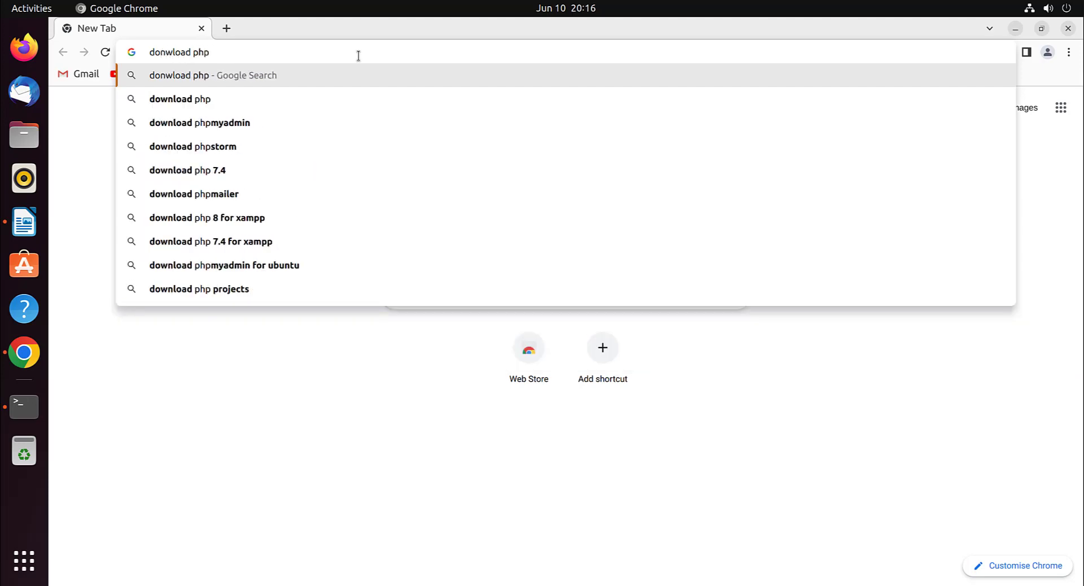
text(strom)
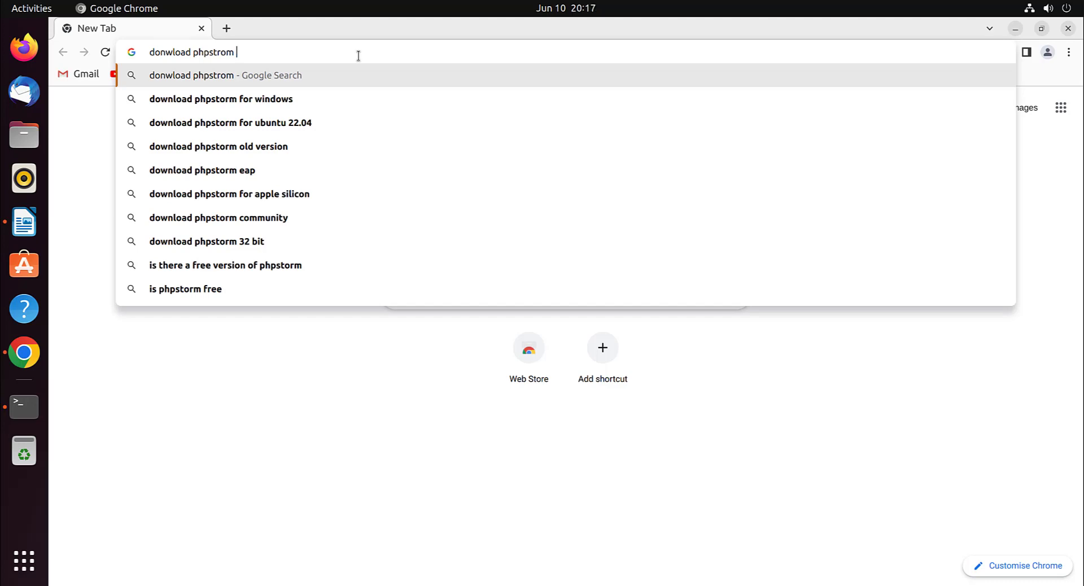
mouse_move(309, 59)
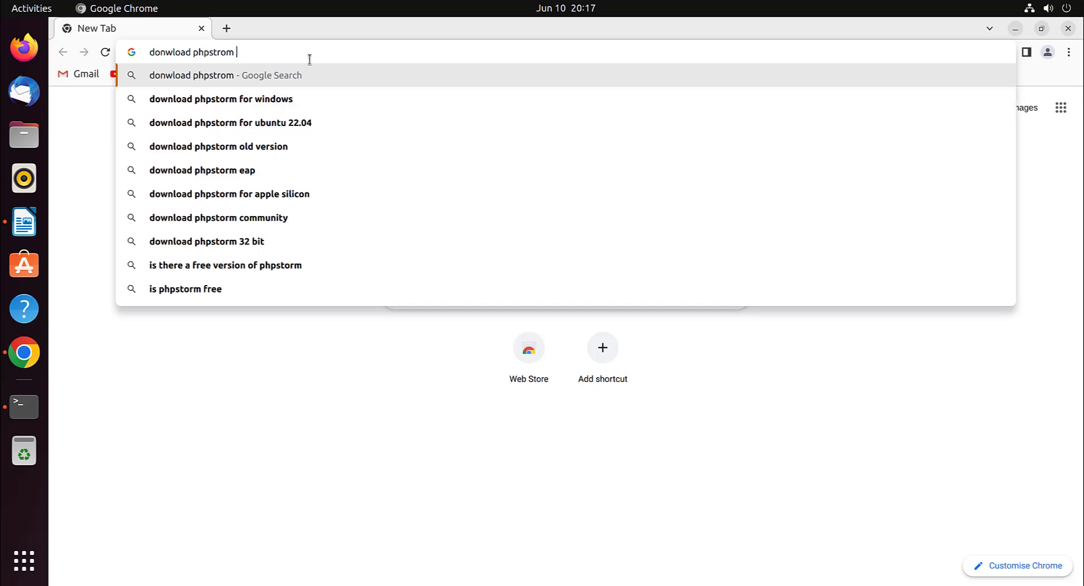
key(BackSpace)
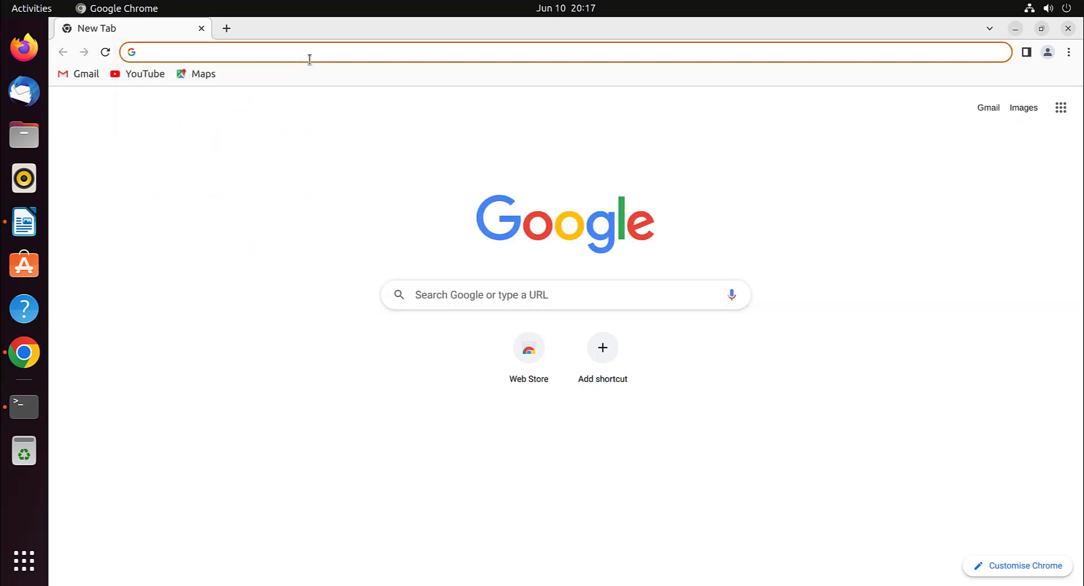
text(php)
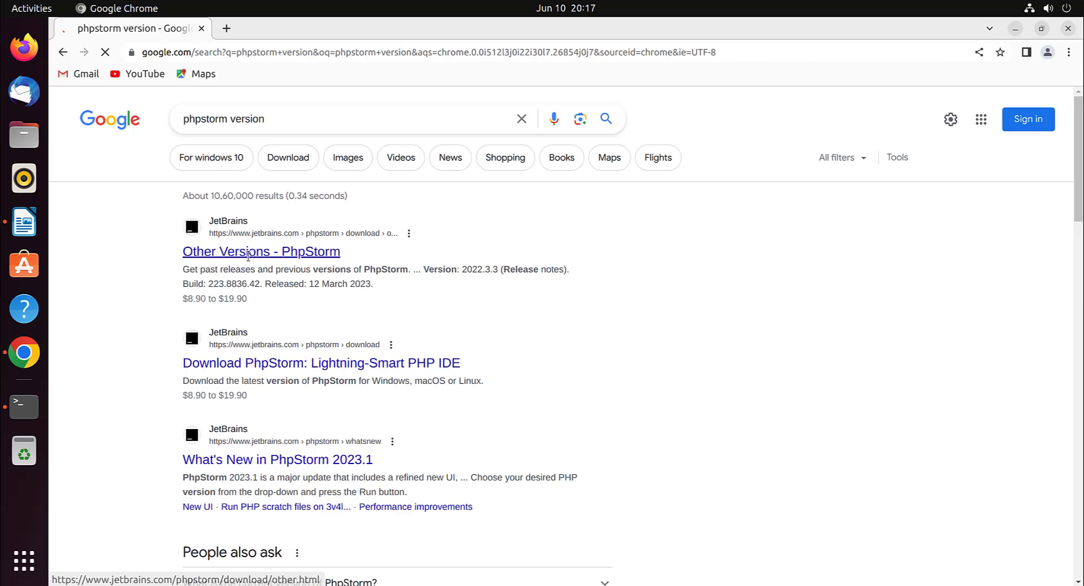
Open the Other Versions - PhpStorm result and scroll to the 2023.1.2 downloads
click(261, 252)
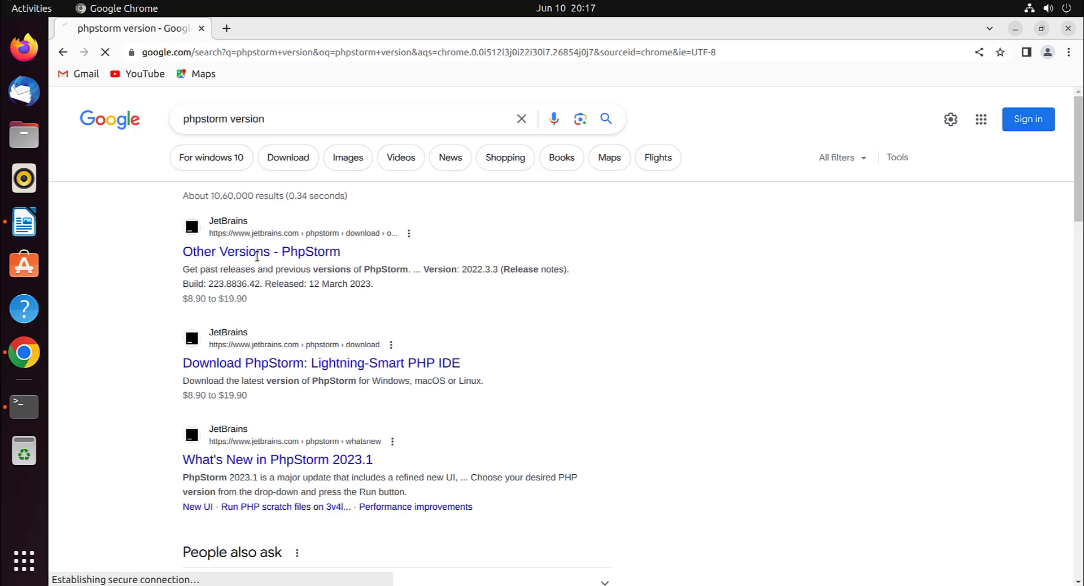
click(261, 251)
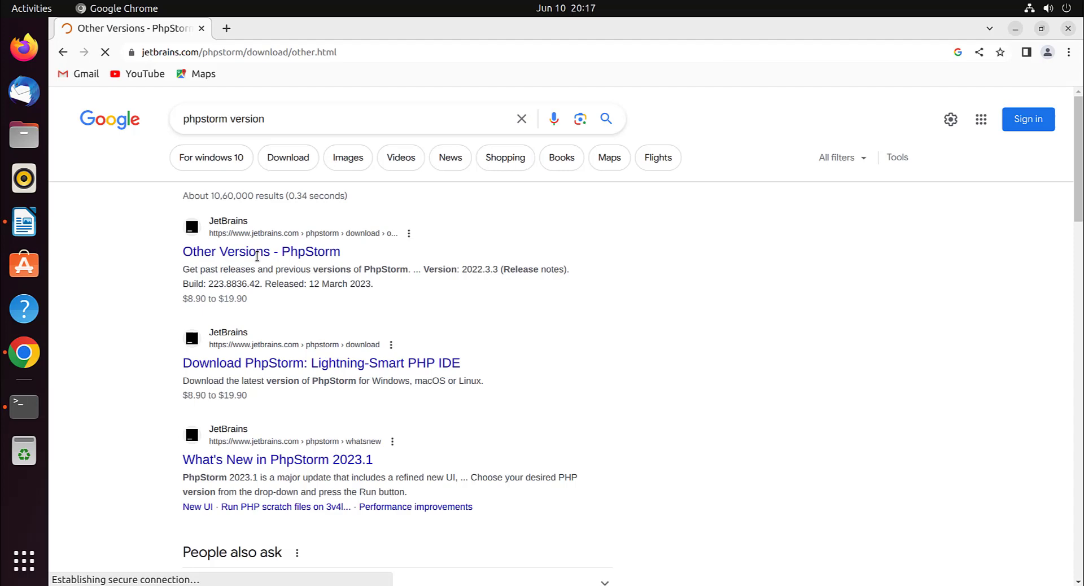
click(261, 250)
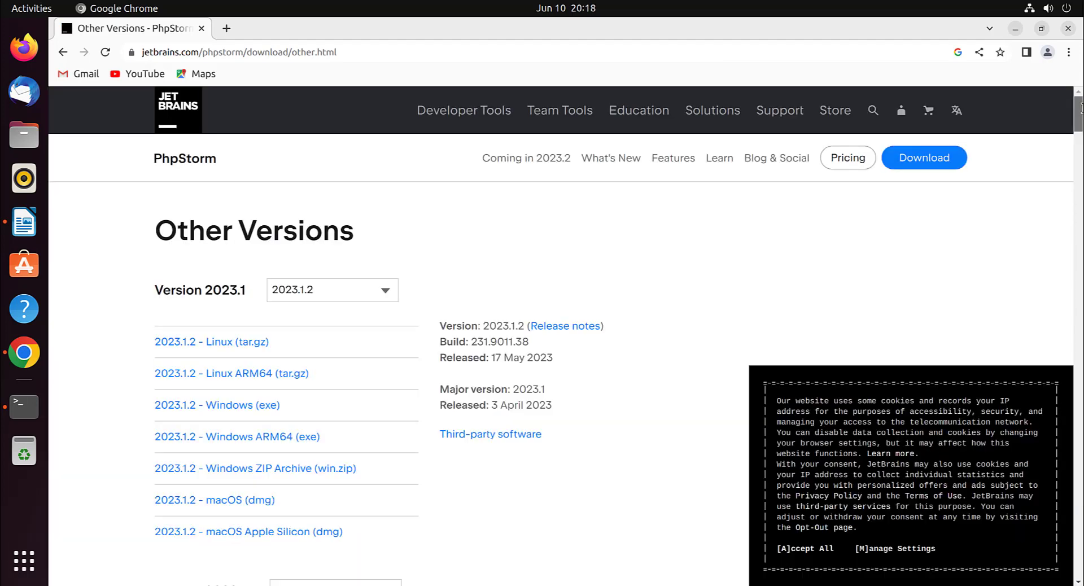
mouse_move(936, 182)
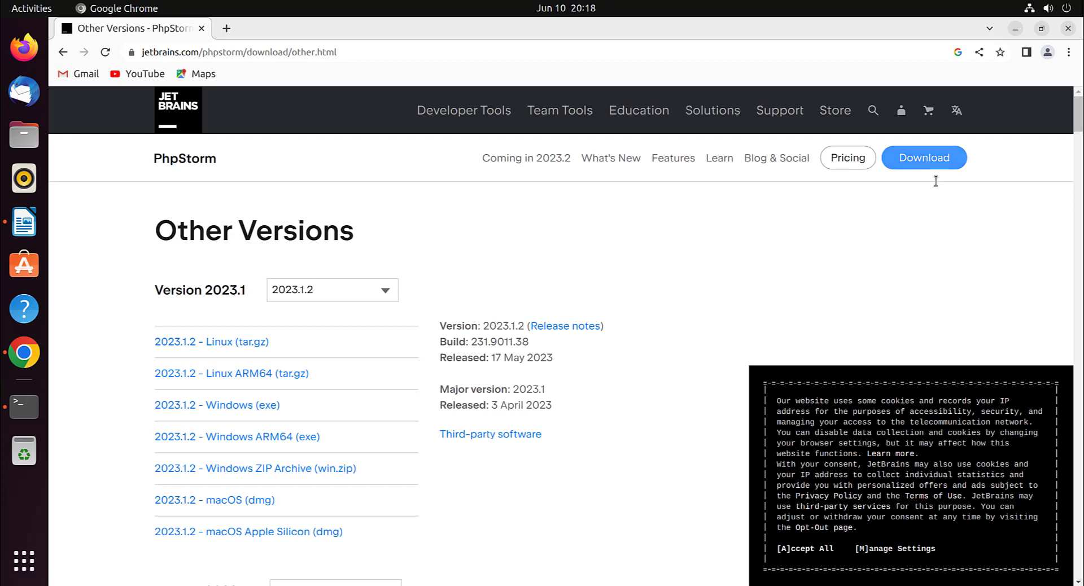
mouse_move(973, 190)
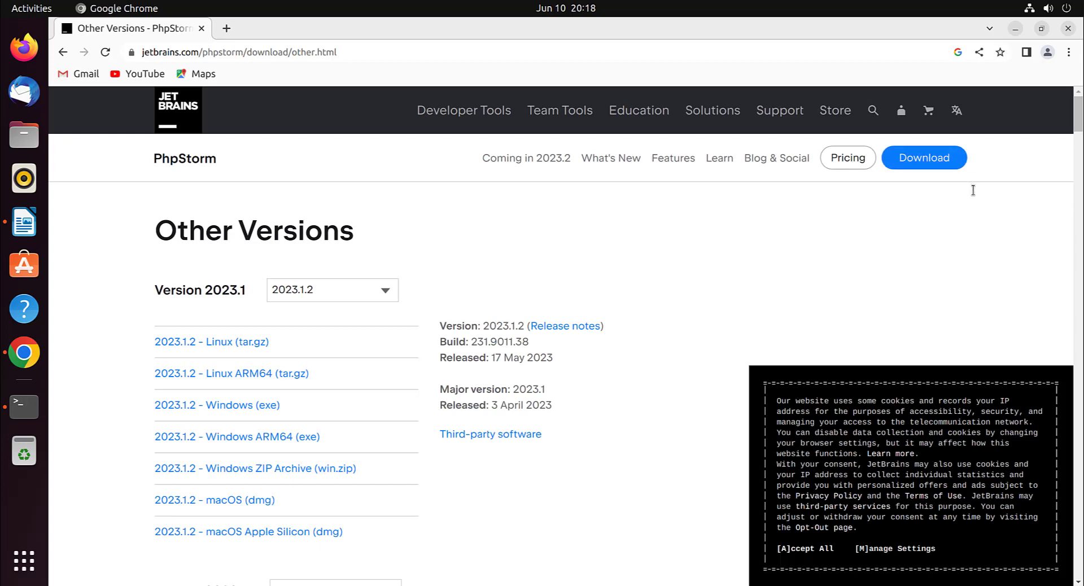
mouse_move(1036, 186)
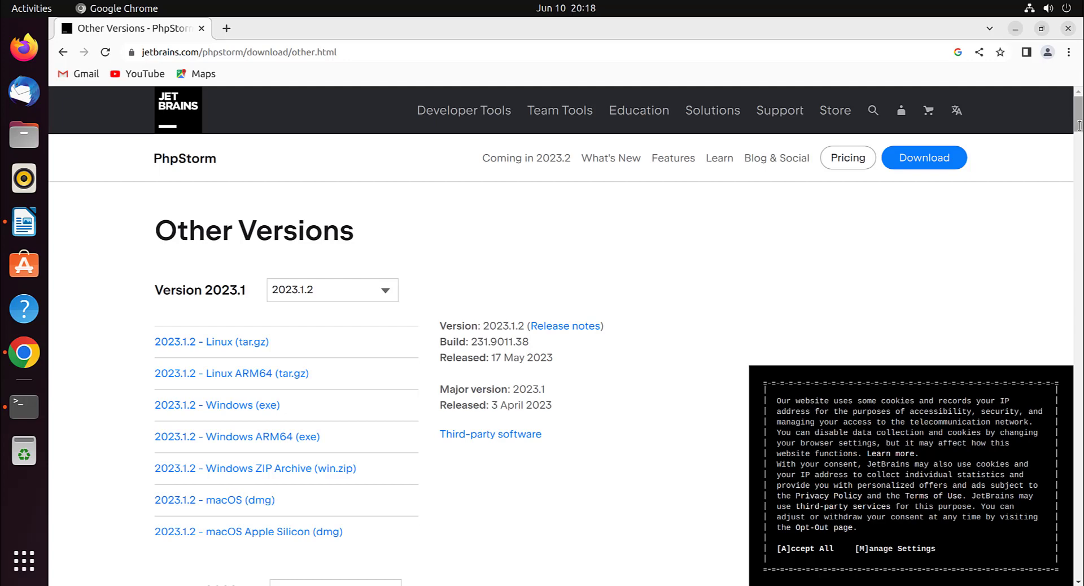
scroll(down, 3)
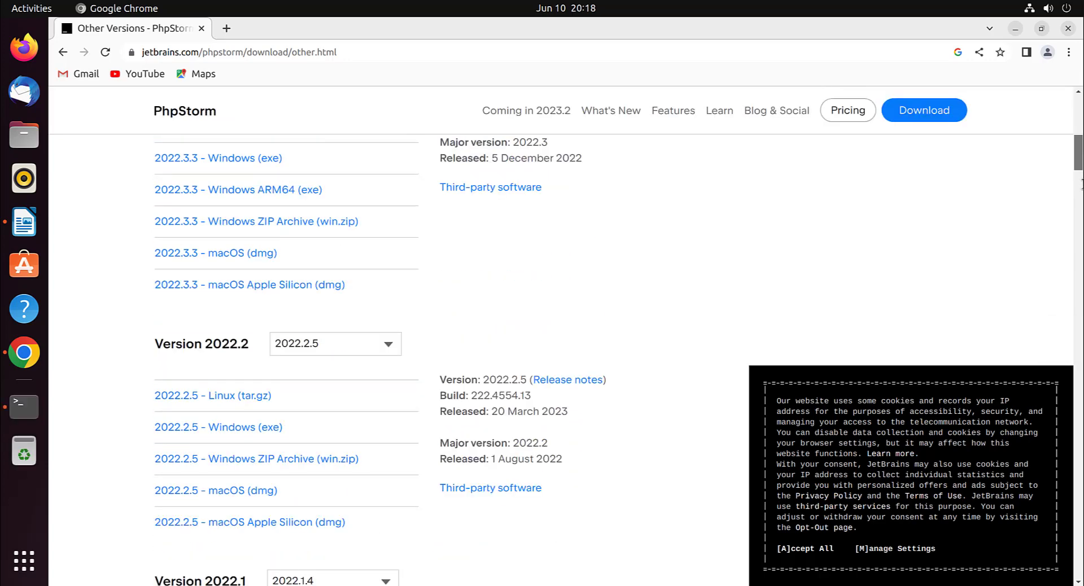
scroll(down, 3)
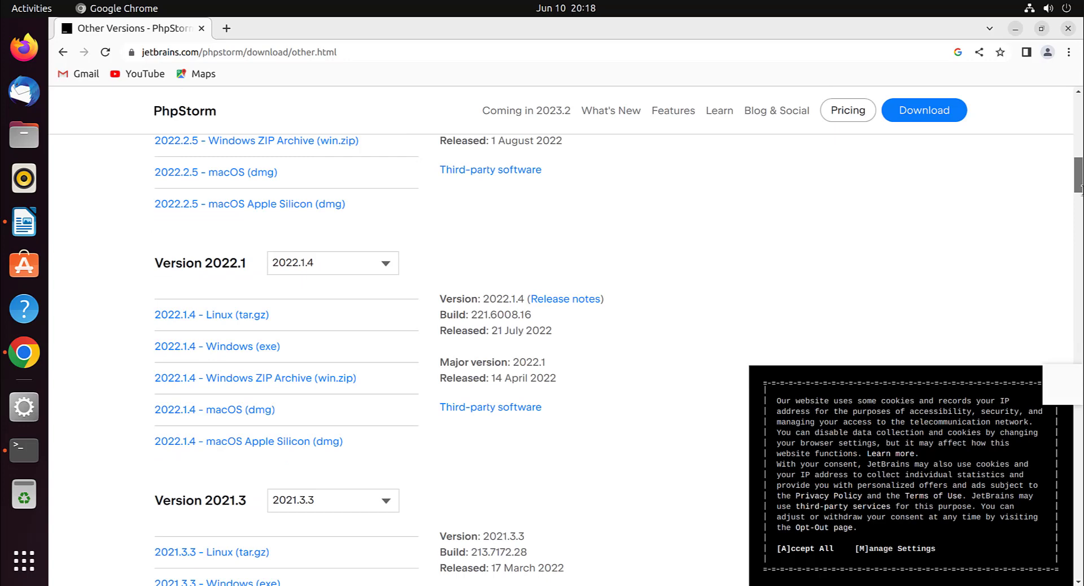
scroll(down, 3)
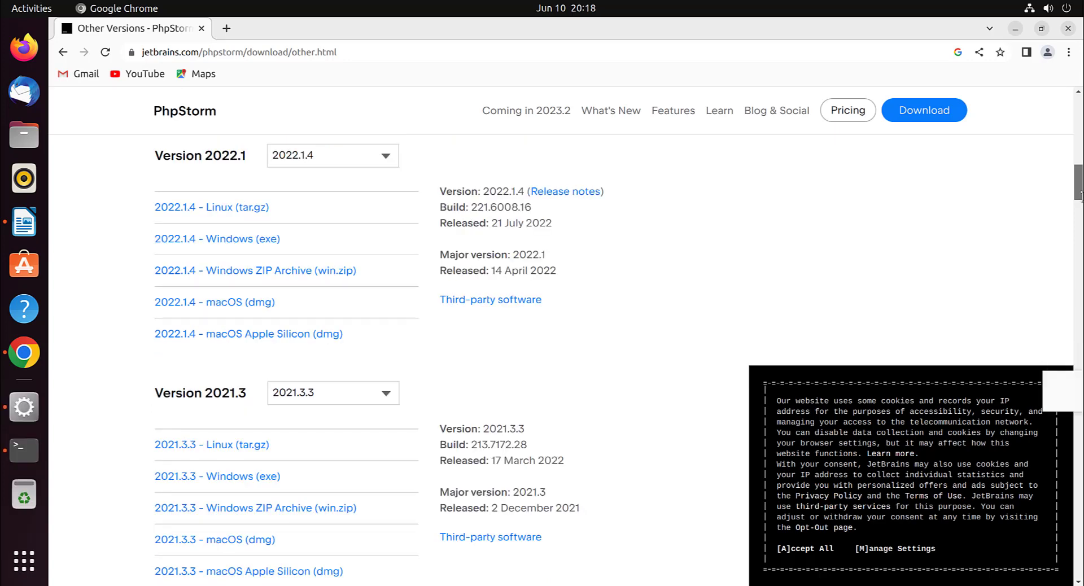
scroll(down, 3)
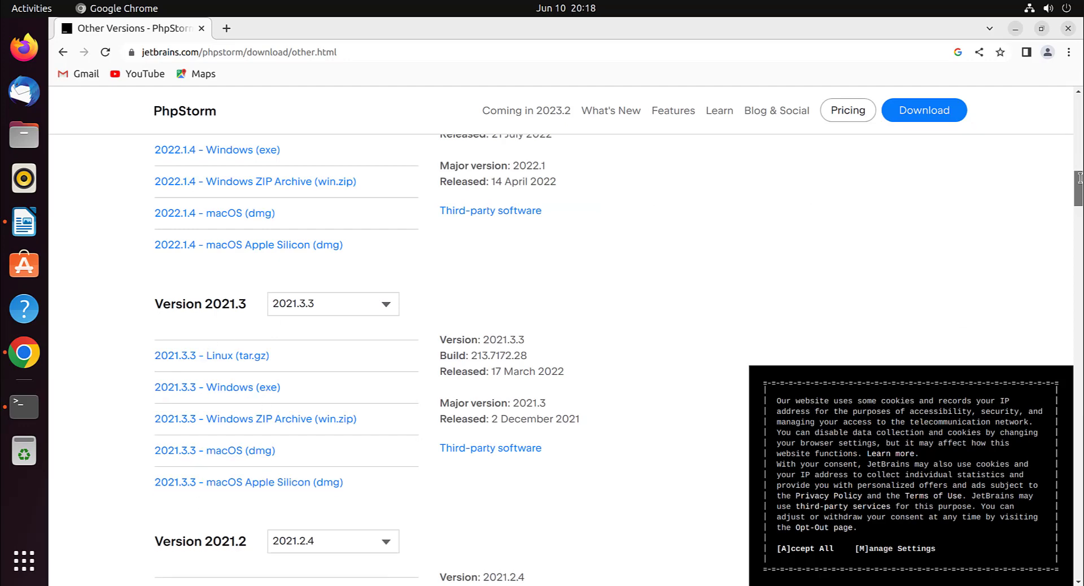
scroll(up, 3)
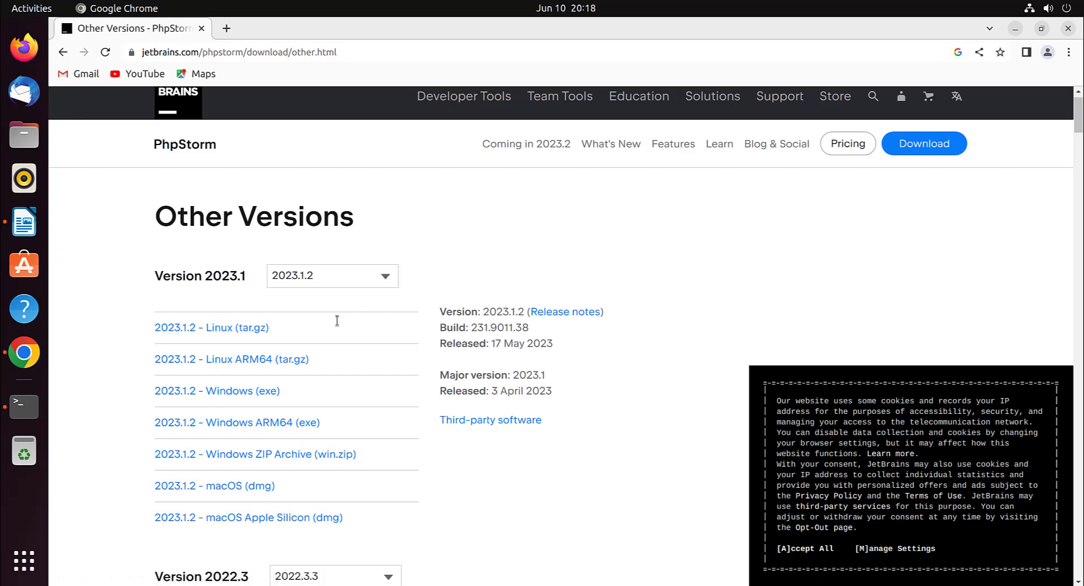
mouse_move(211, 328)
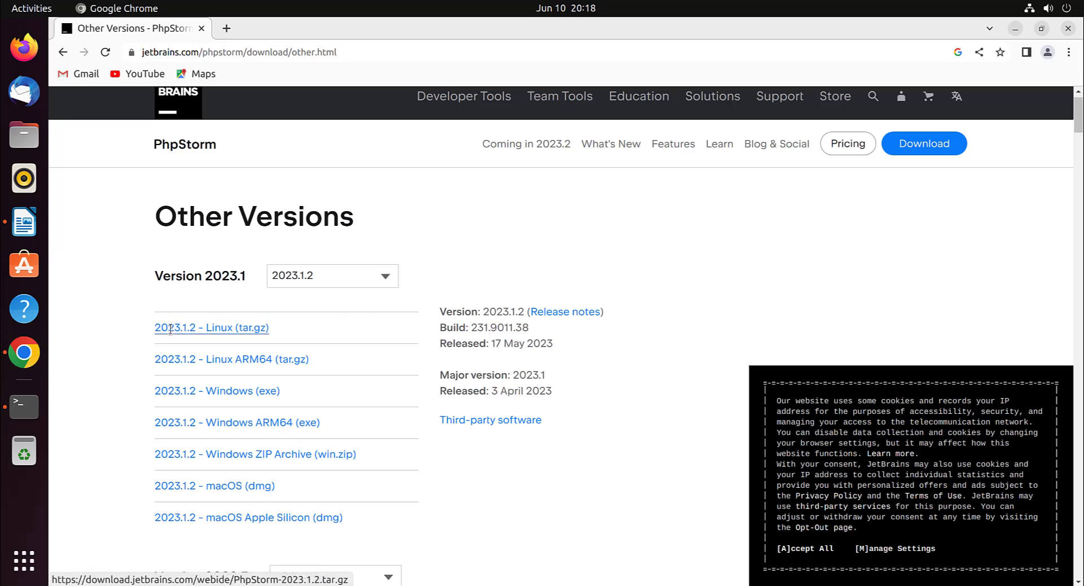
mouse_move(210, 327)
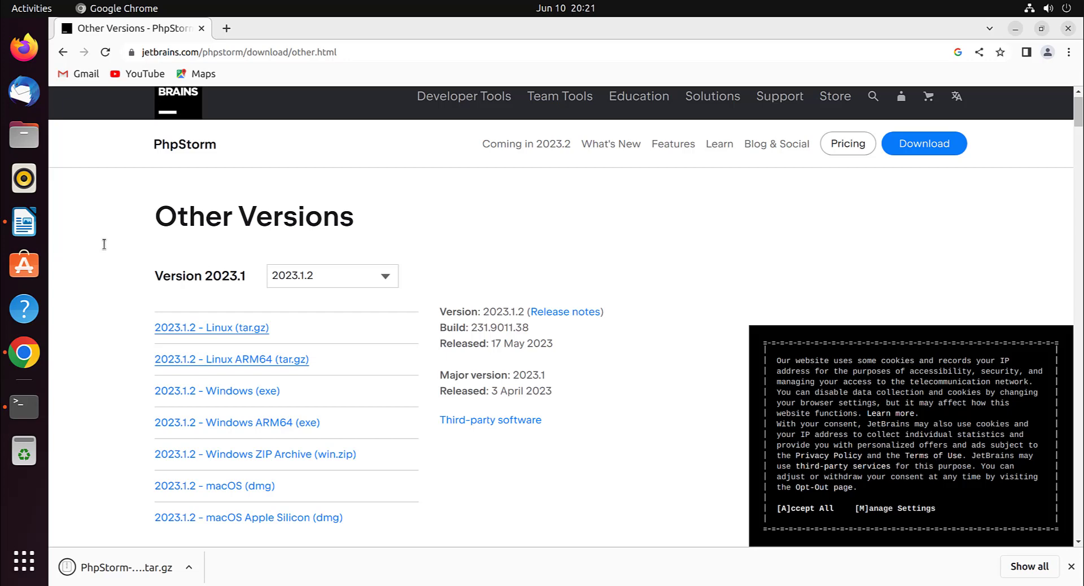
mouse_move(92, 351)
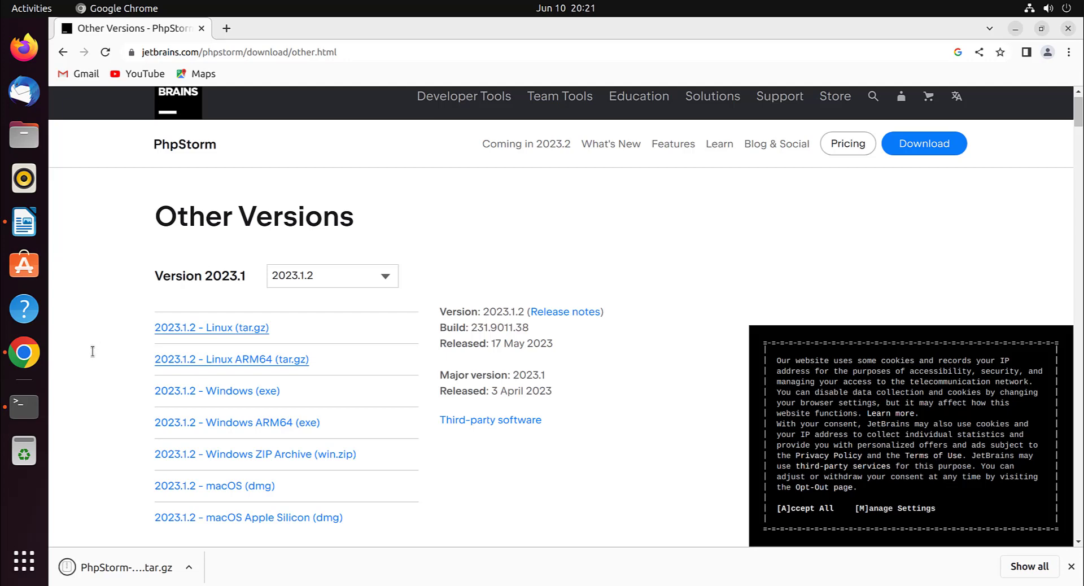
In Terminal, cd into Downloads and list it, showing PhpStorm-2023.1.2.tar.gz
click(23, 407)
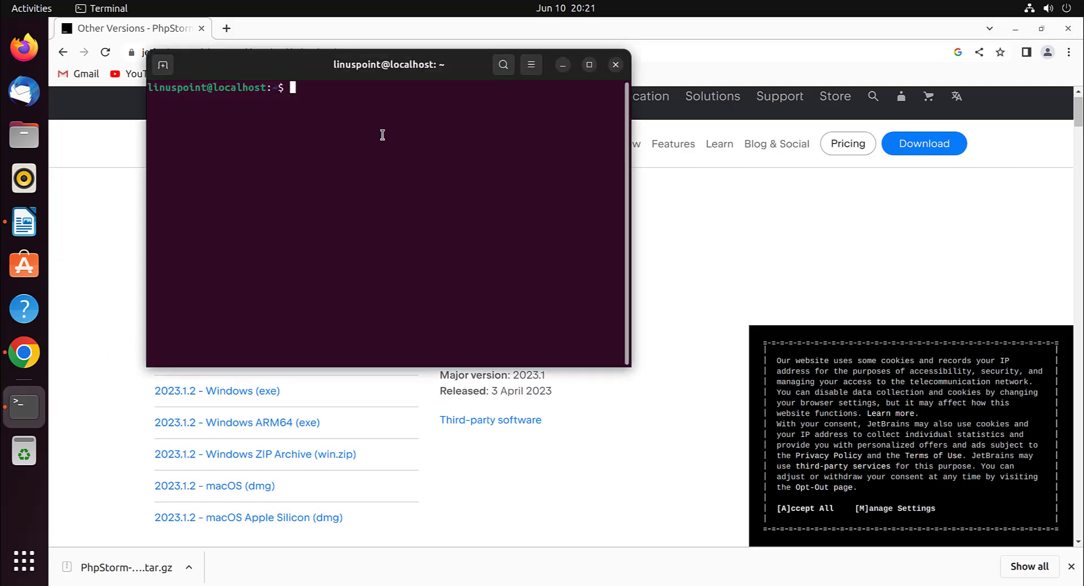
text(cd D)
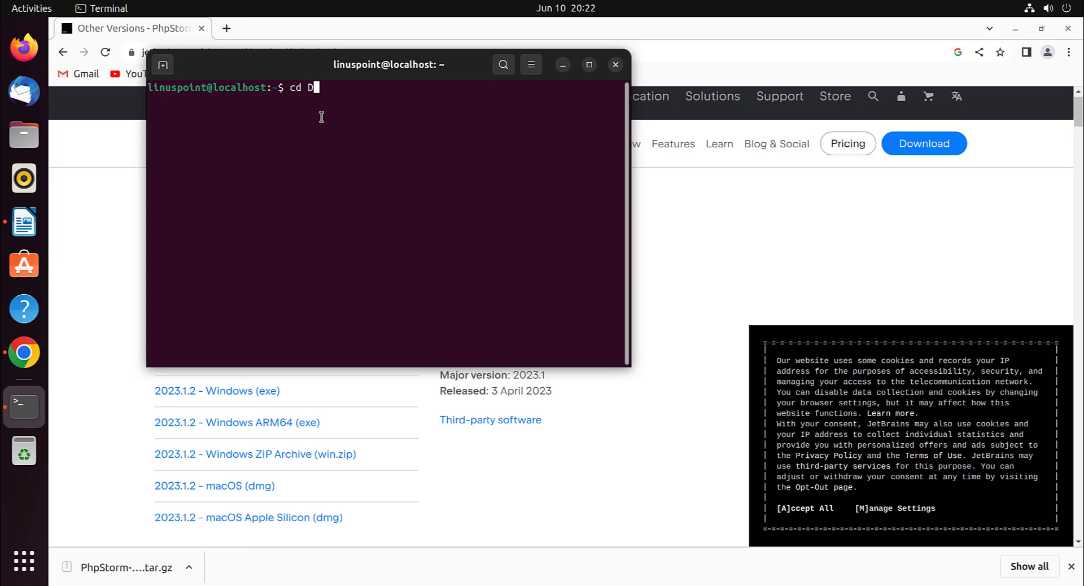
key(Tab)
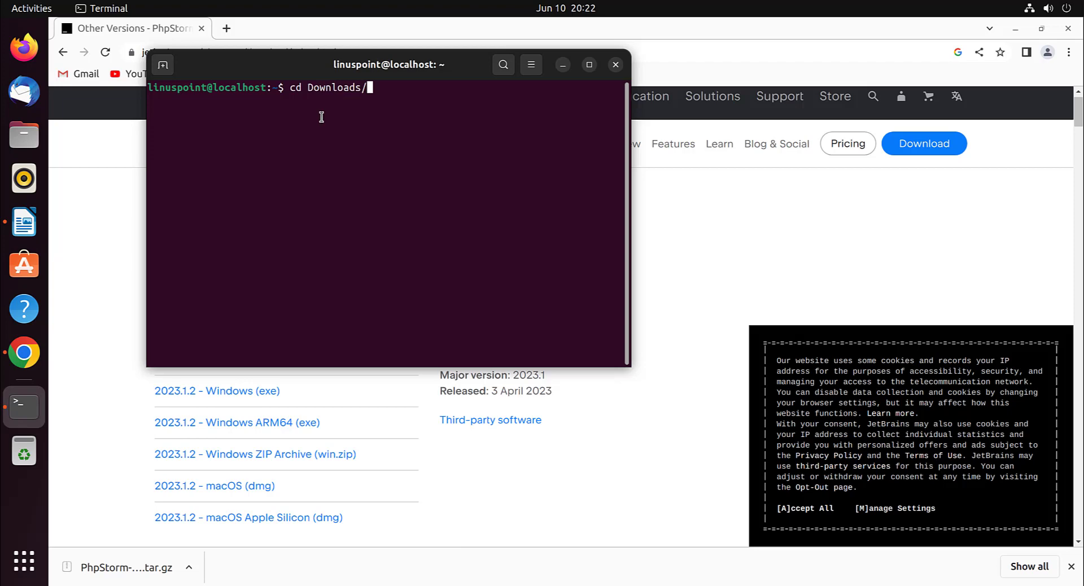
key(Return)
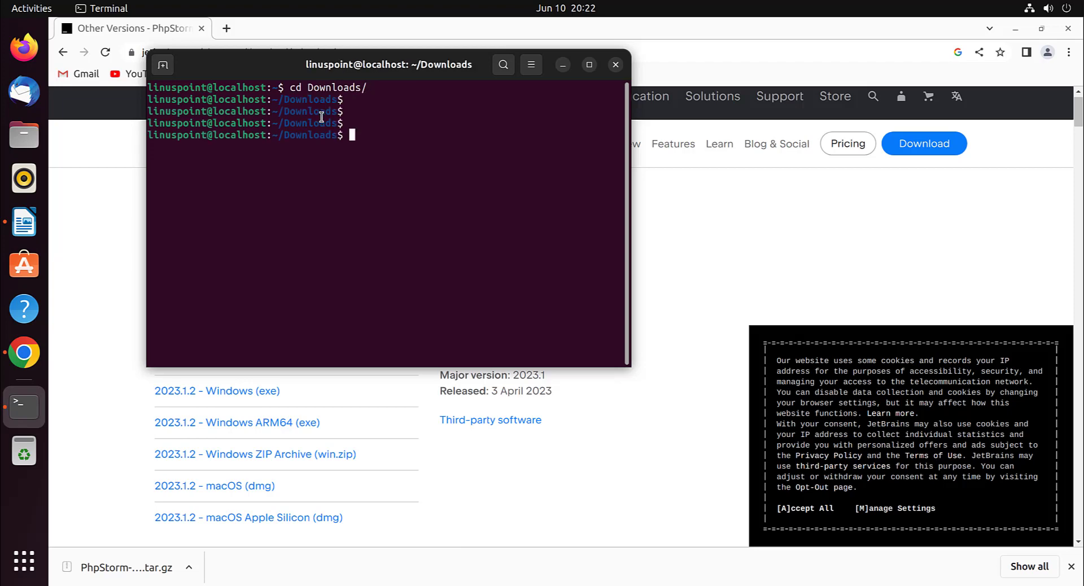
text(ll)
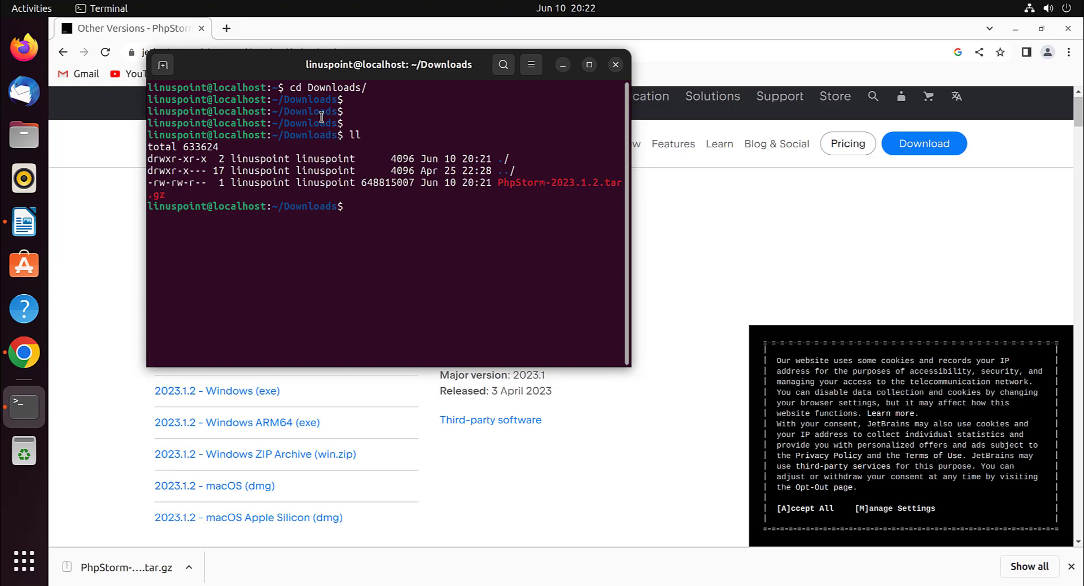
mouse_move(589, 64)
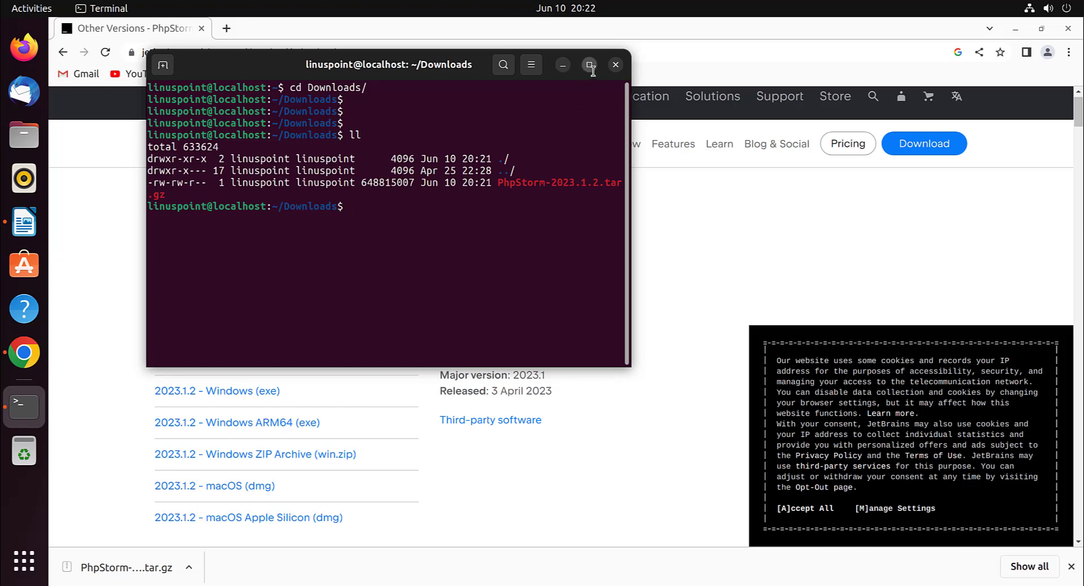
Maximize the terminal and extract PhpStorm-2023.1.2.tar.gz with tar -xvf
click(591, 65)
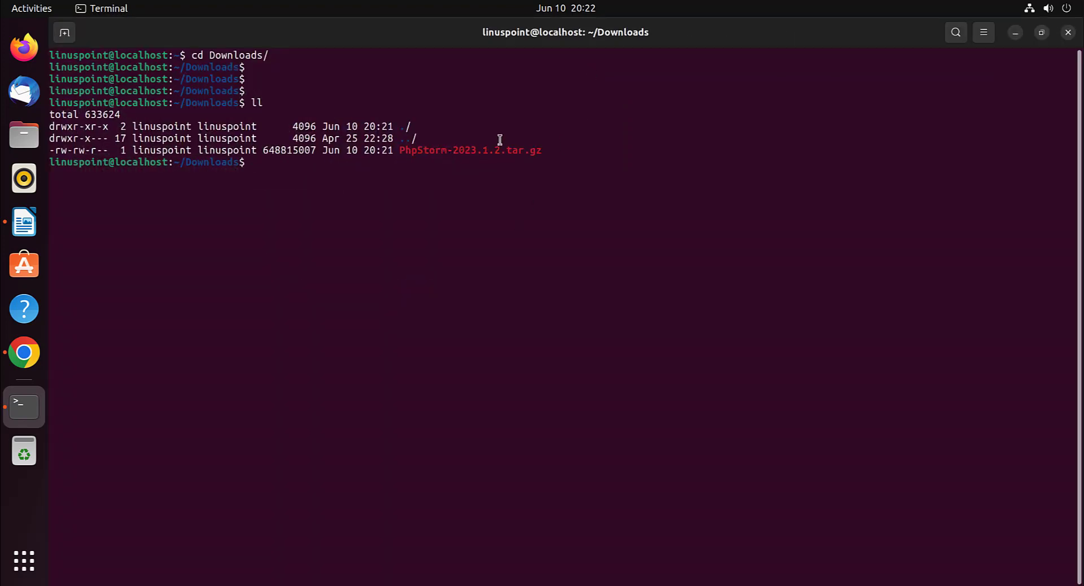
mouse_move(442, 178)
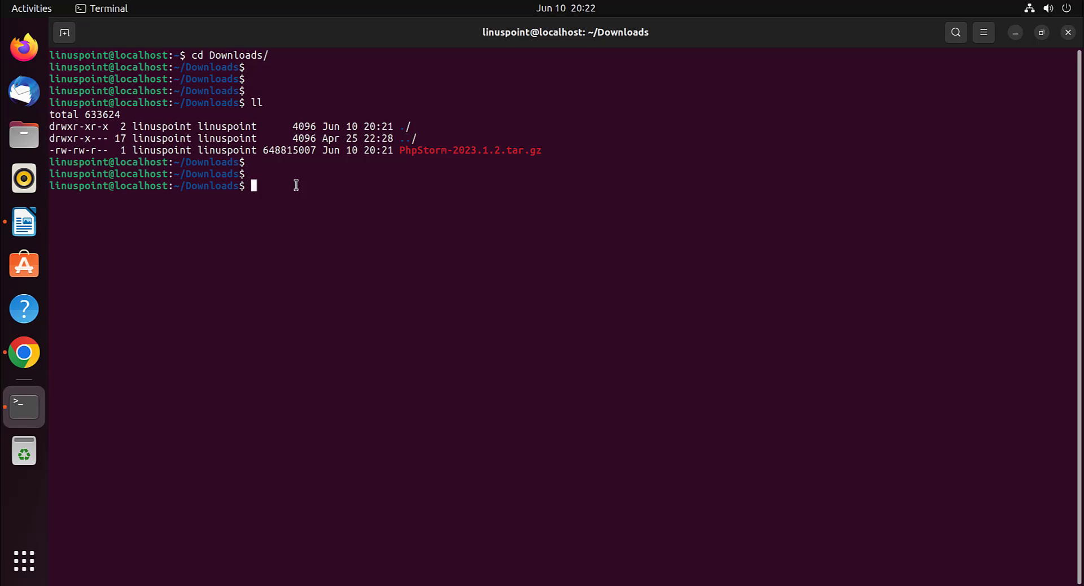
text(tr)
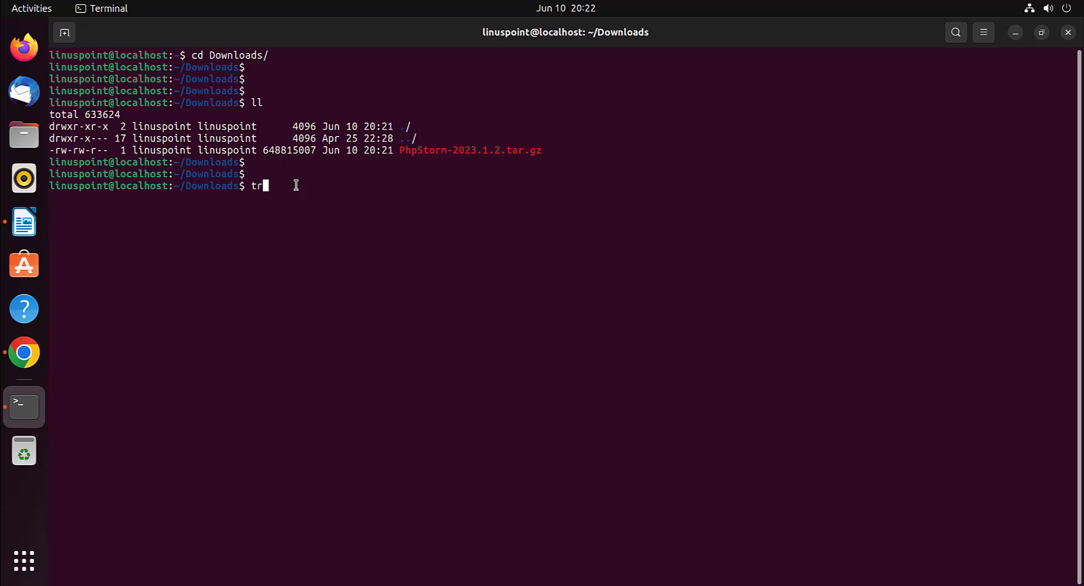
text(a)
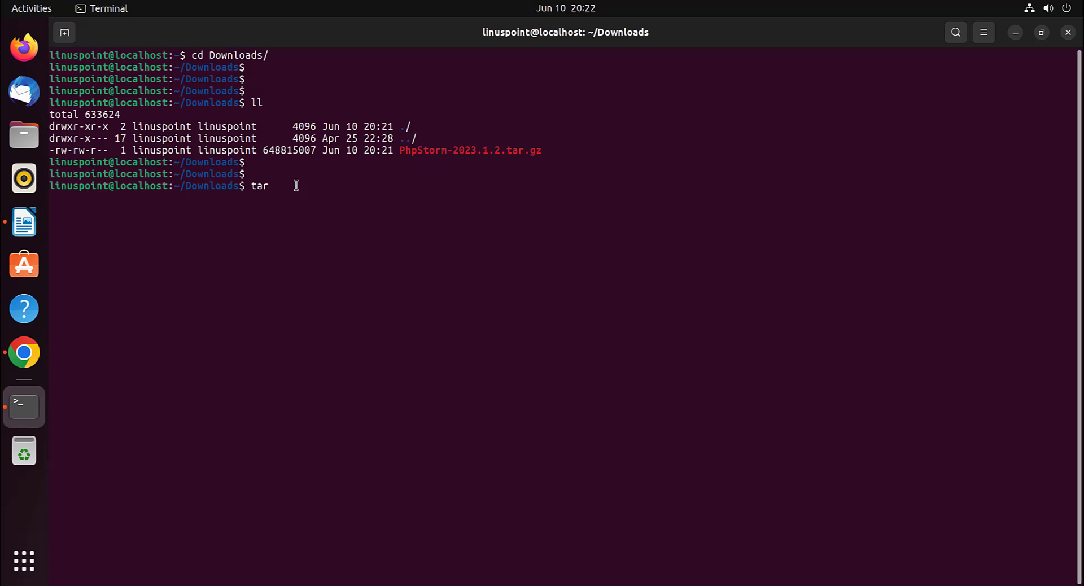
text(-xv)
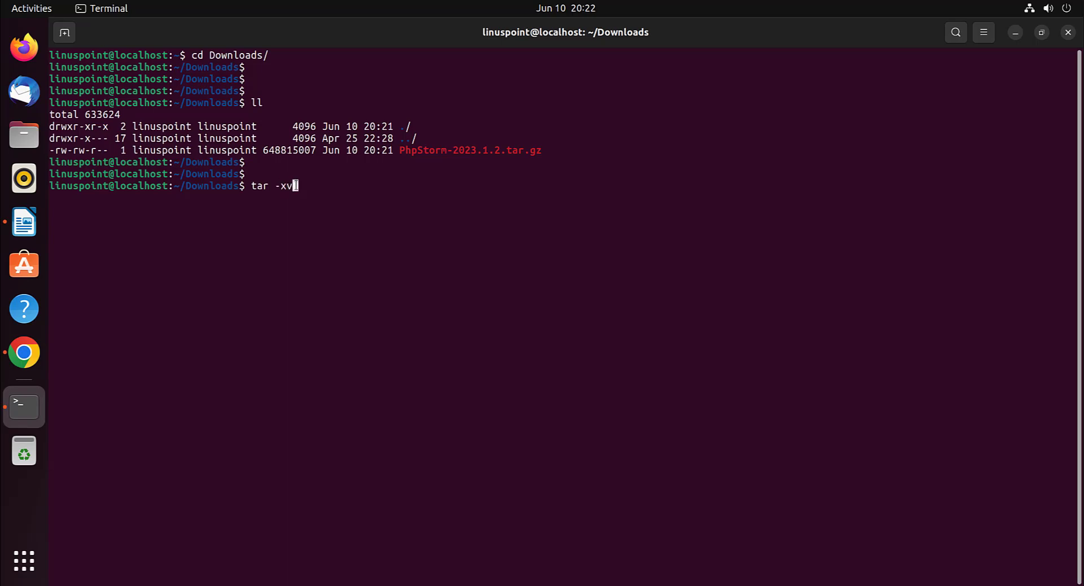
text(f)
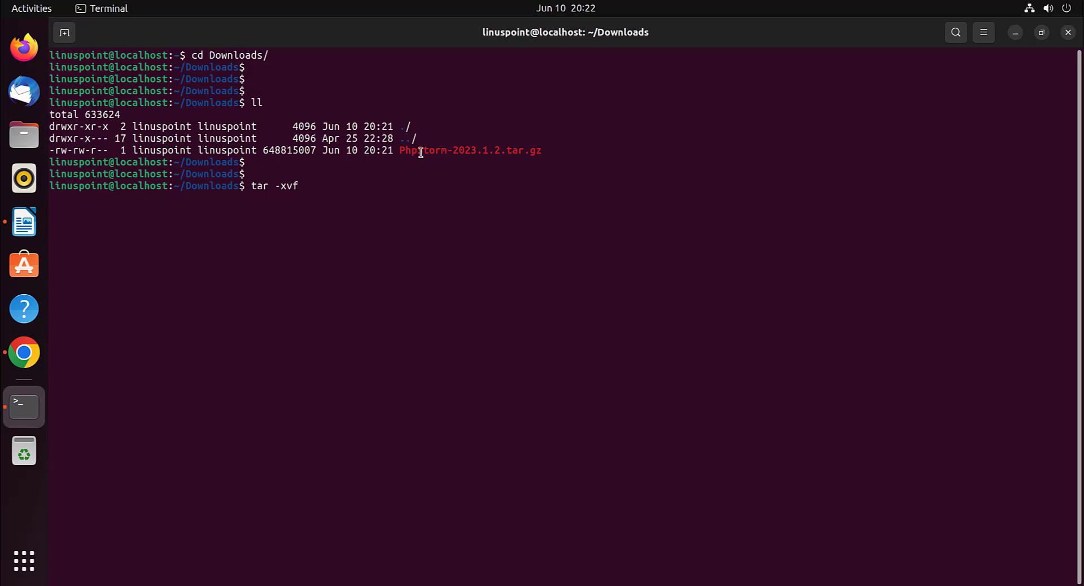
double_click(471, 150)
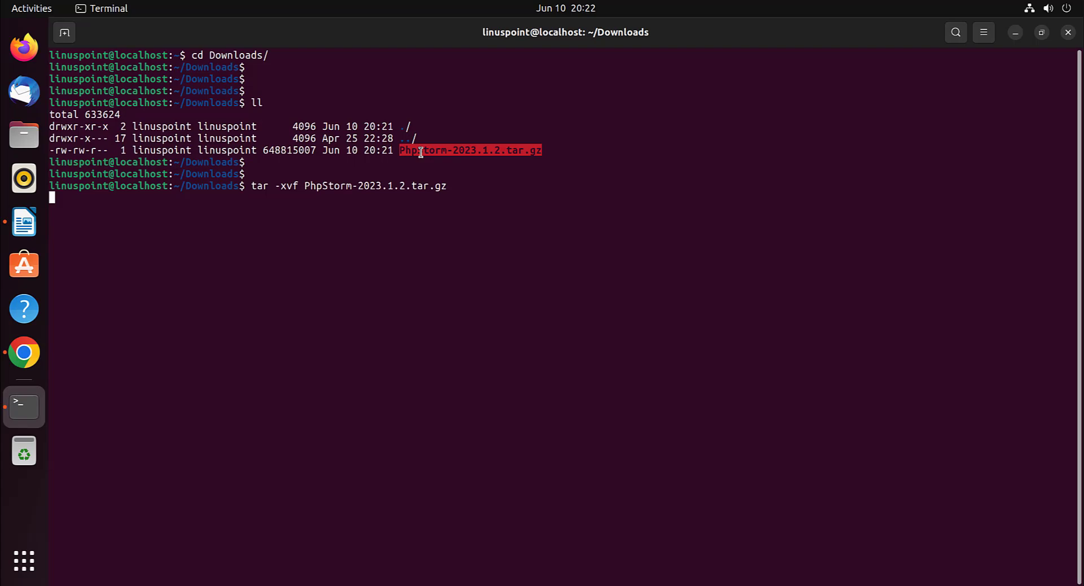
key(Return)
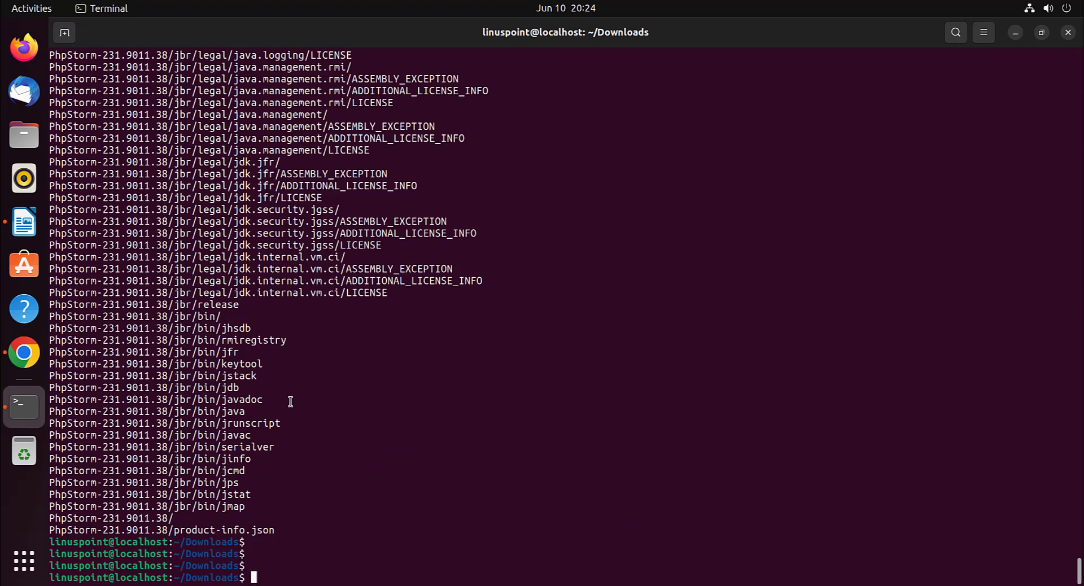
Change into the PhpStorm-231.9011.38/bin folder
text(cd PhpStorm-231.9011.38/)
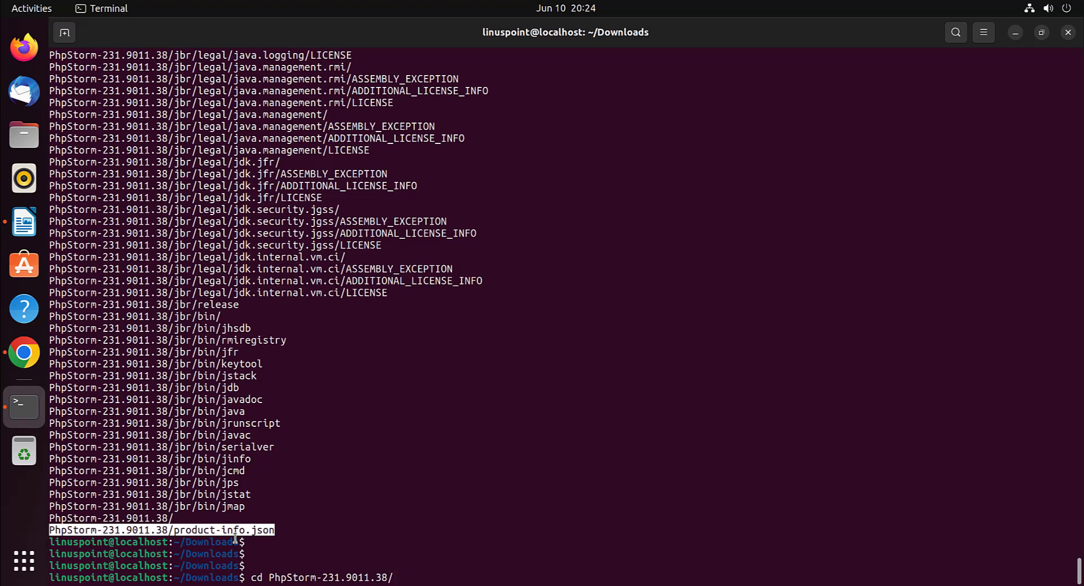
text(bin)
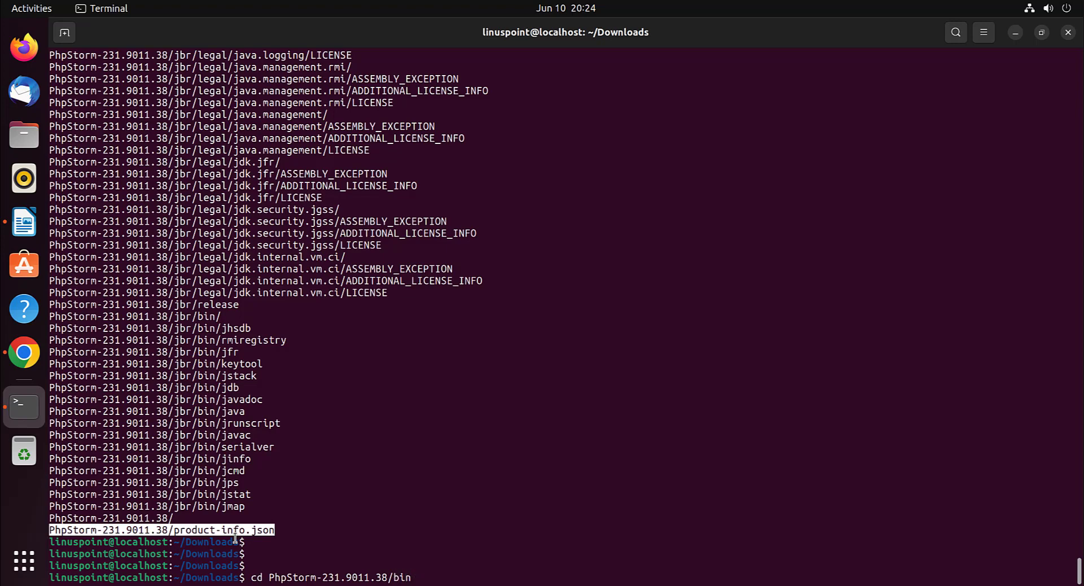
text(/)
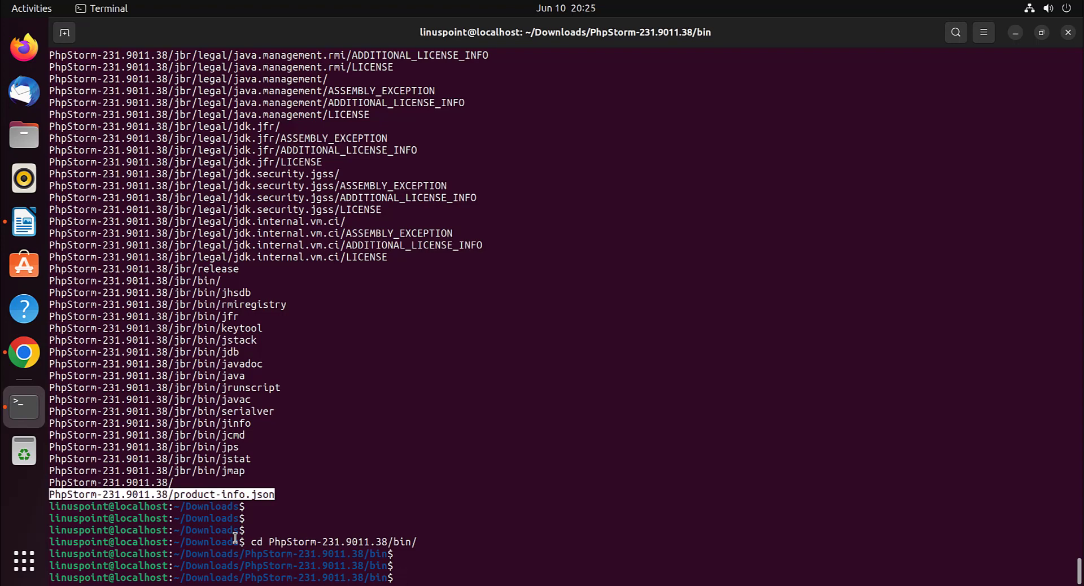
Run ./phpstorm.sh to launch PhpStorm
text(./)
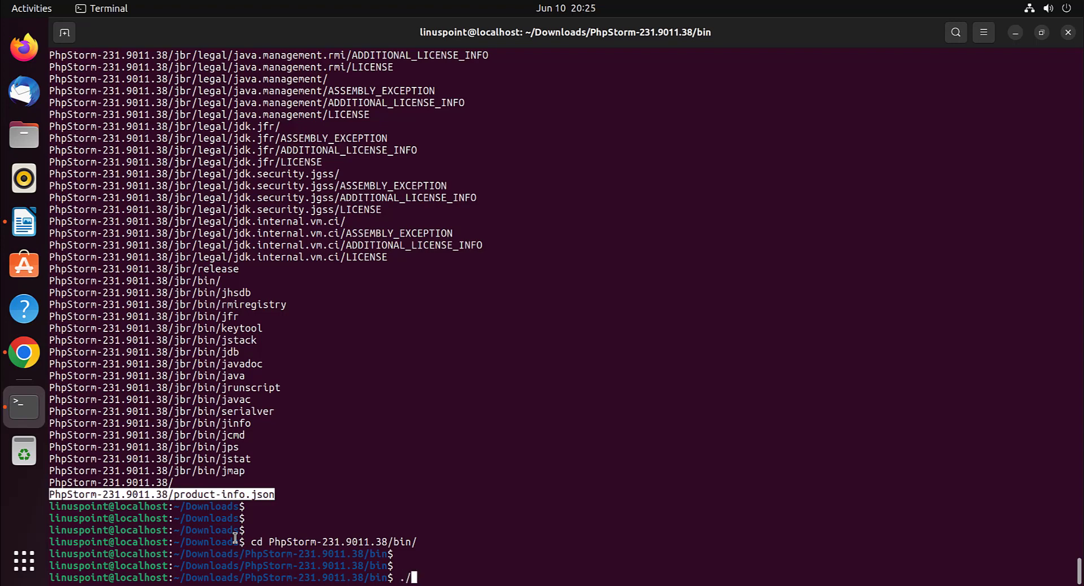
text(phpstorm.)
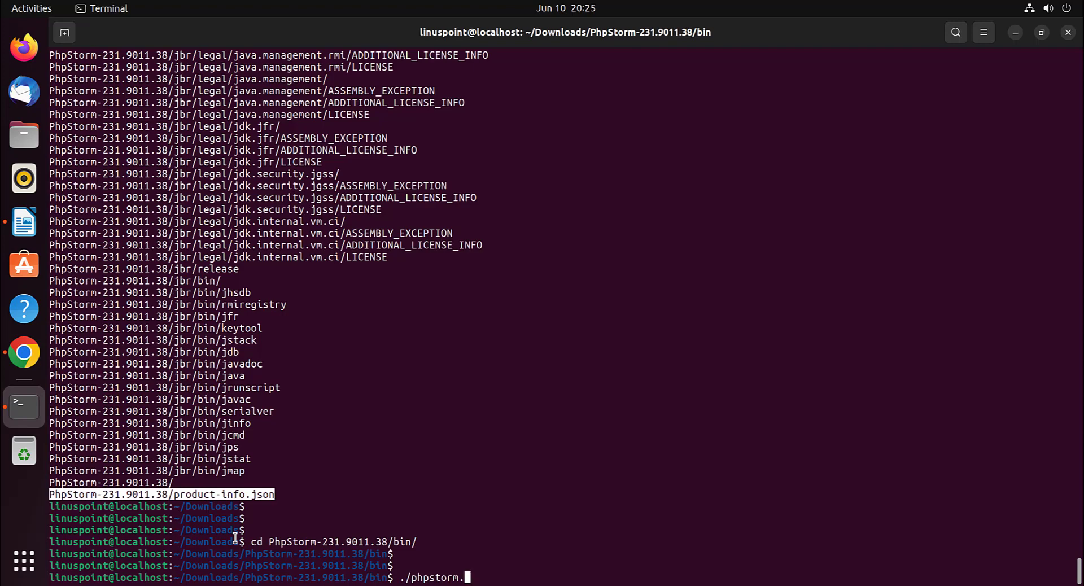
text(sh)
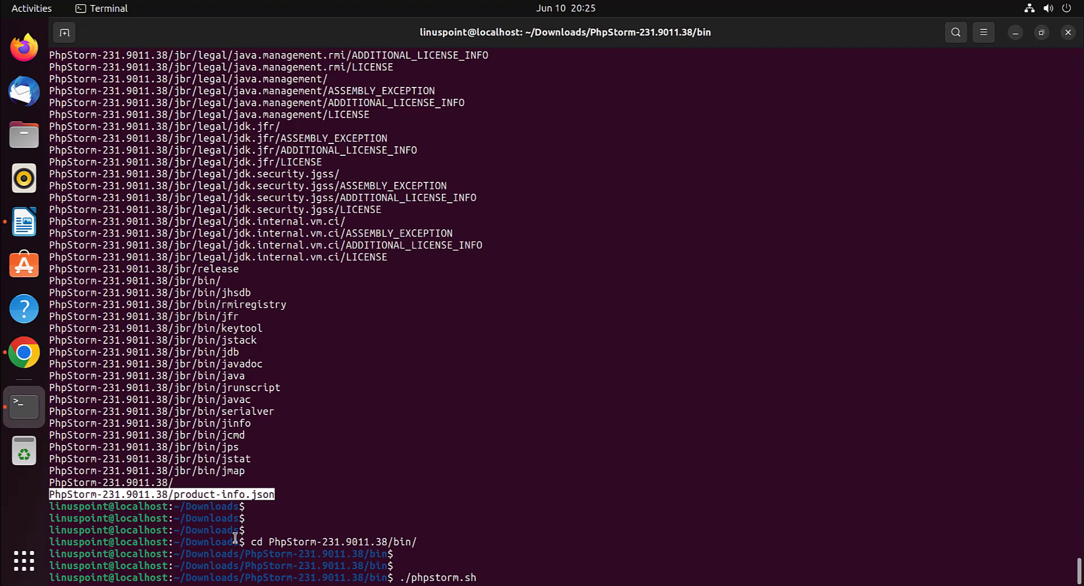
key(Return)
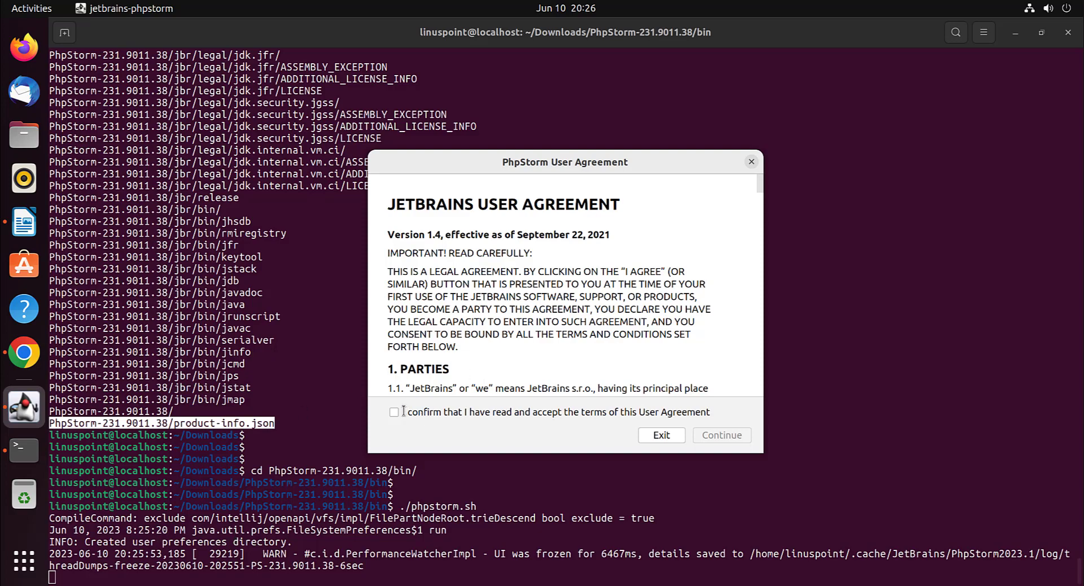
Confirm reading the JetBrains User Agreement terms and continue
click(394, 412)
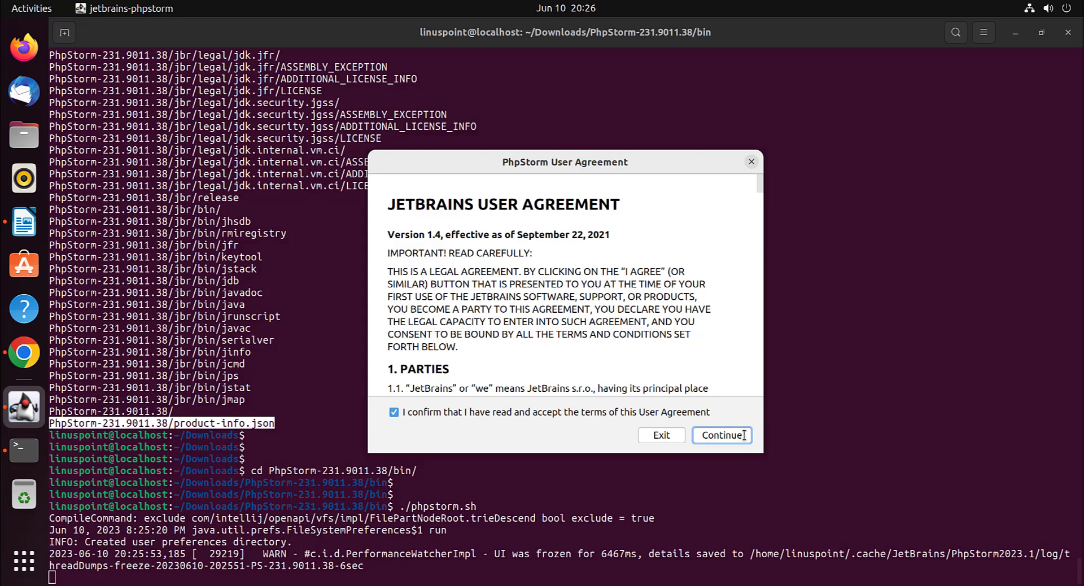
click(721, 436)
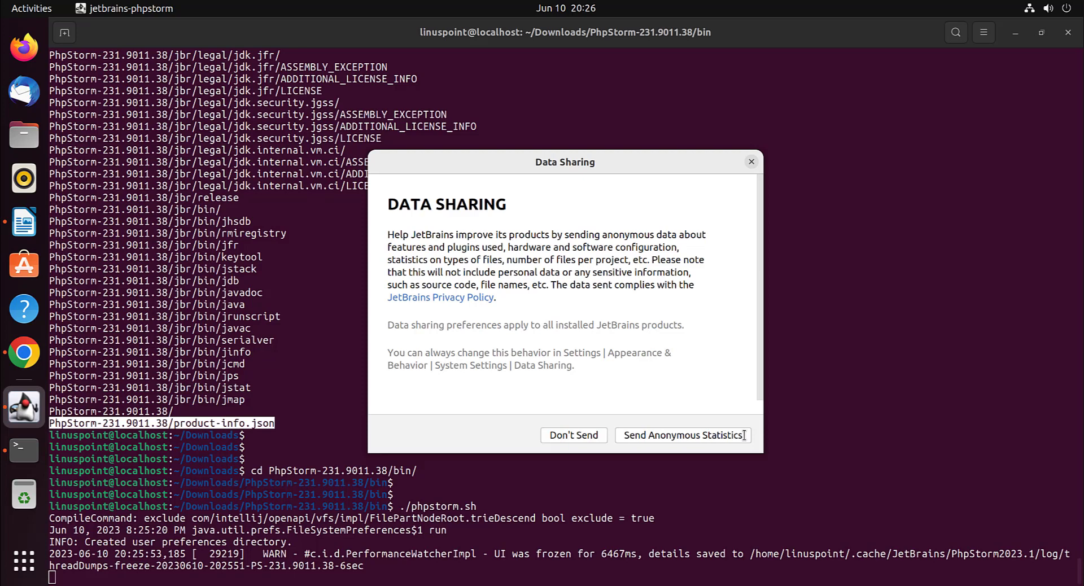
mouse_move(573, 436)
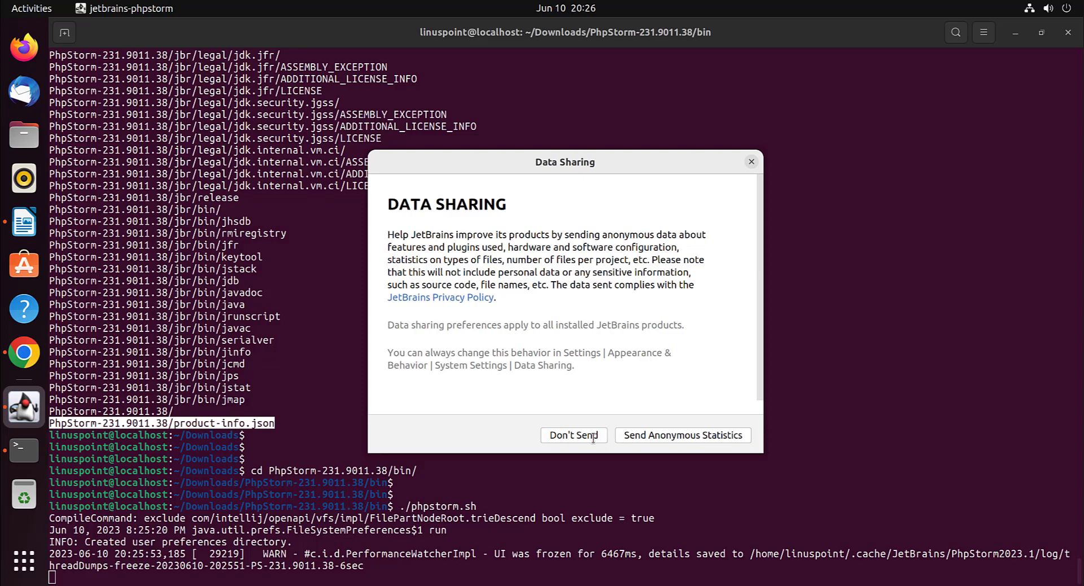
mouse_move(591, 437)
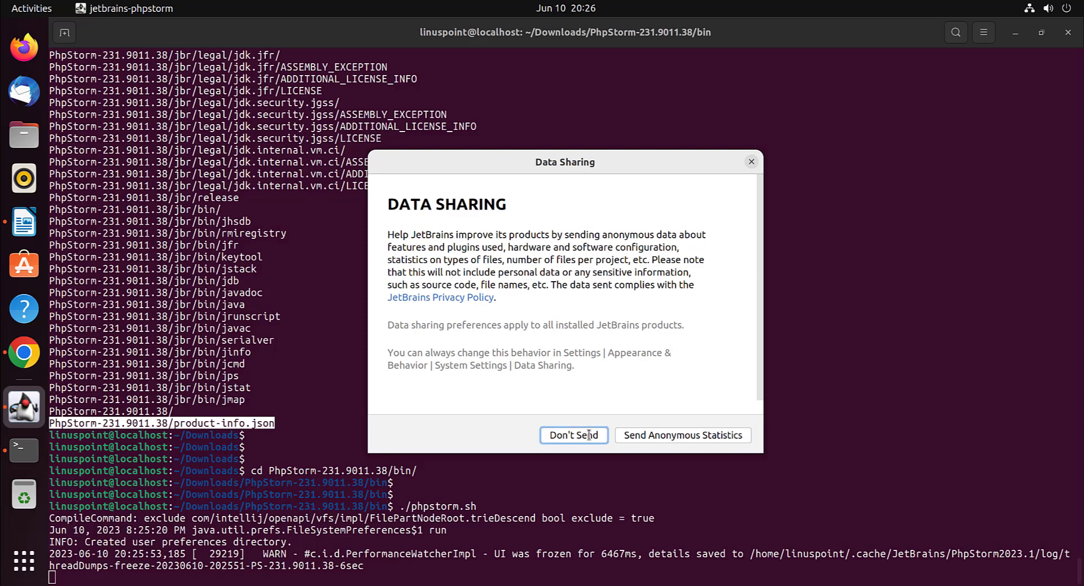
Choose Don't Send for anonymous usage statistics
click(572, 435)
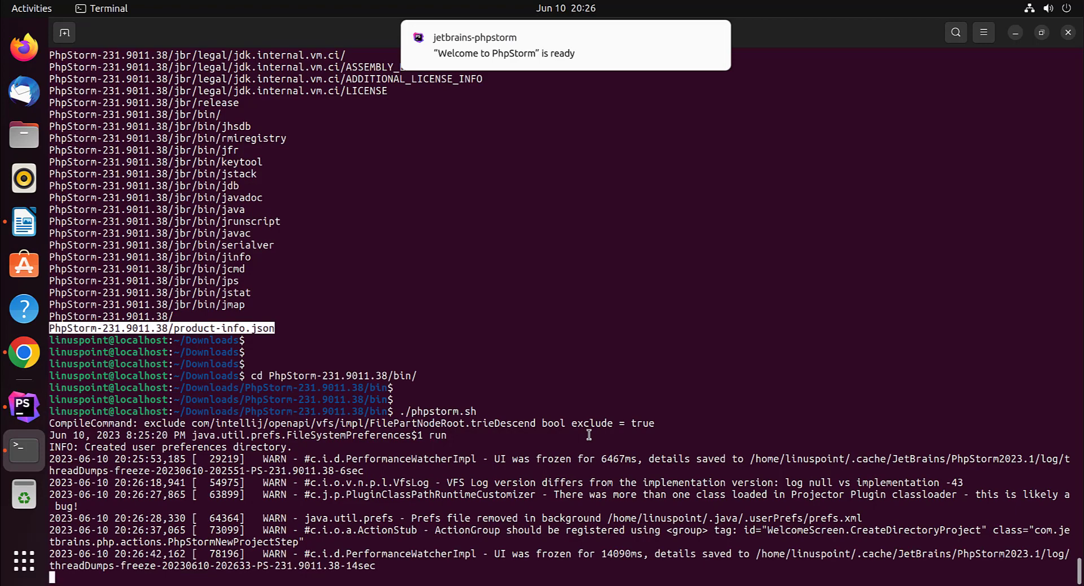
Scroll through the phpstorm.sh log output while the Licenses window loads
scroll(down, 3)
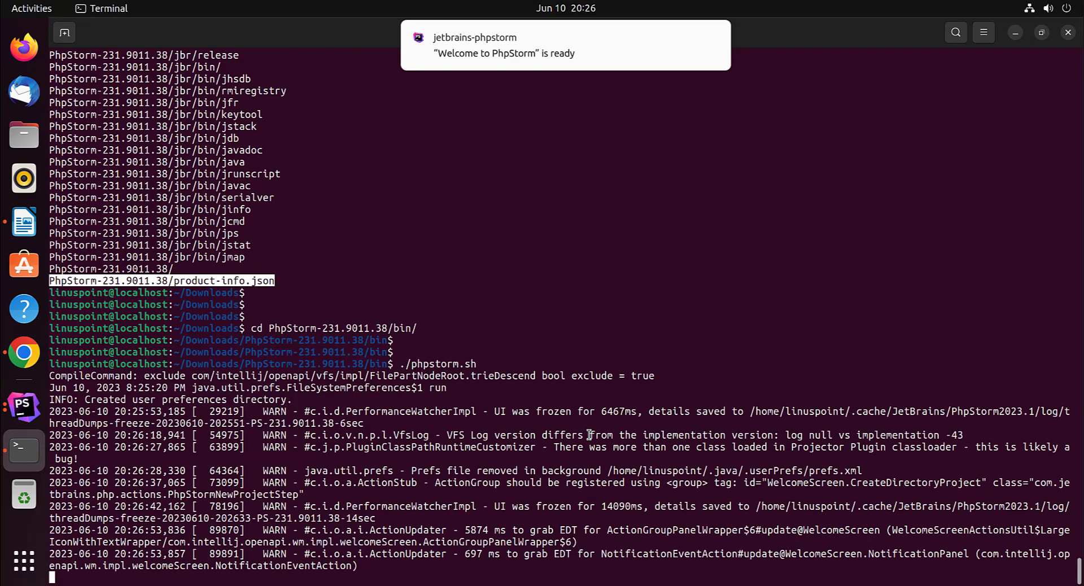
scroll(down, 3)
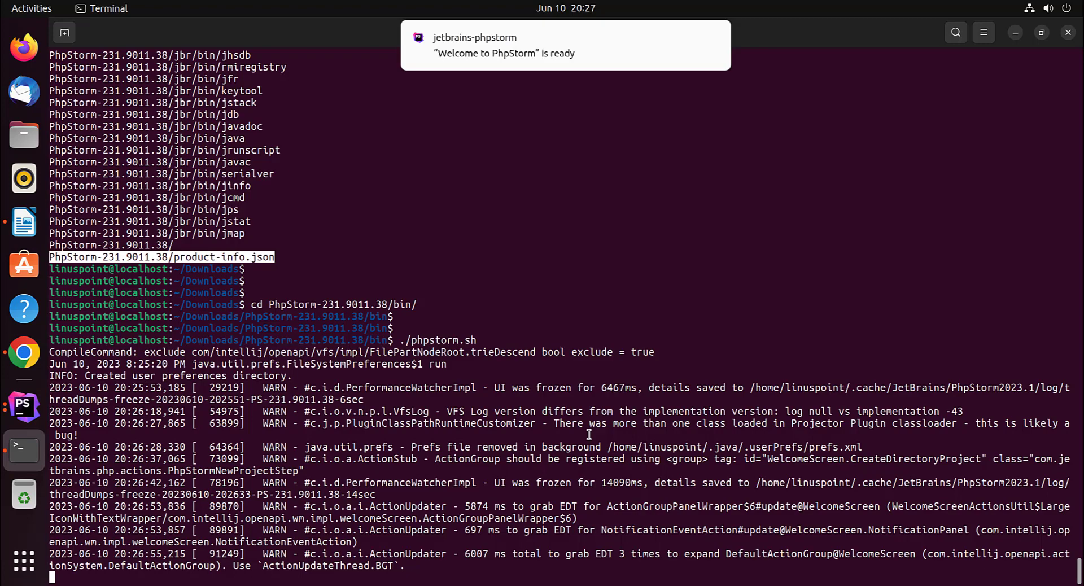
mouse_move(918, 81)
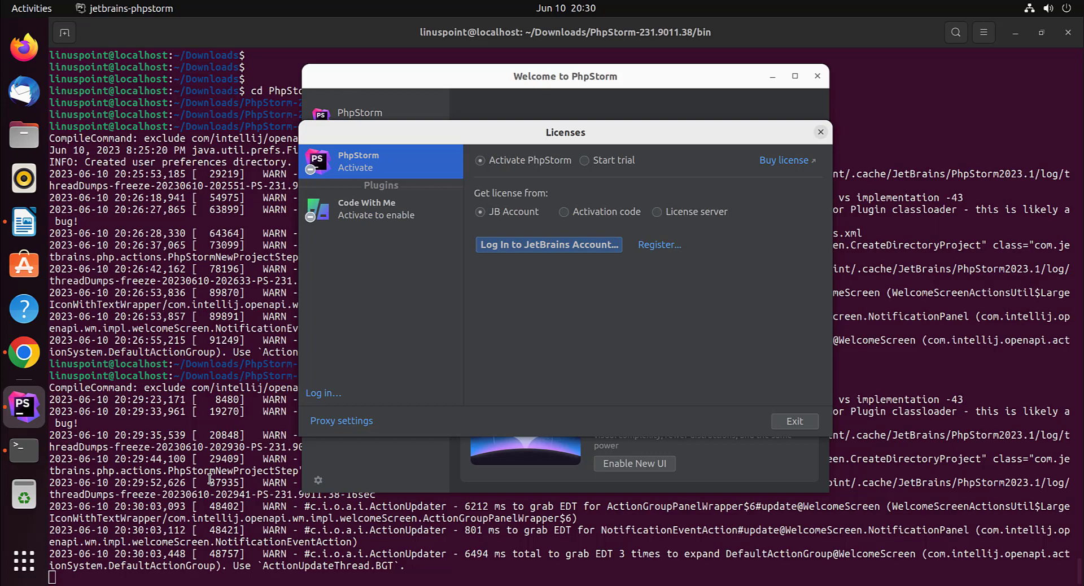
mouse_move(524, 225)
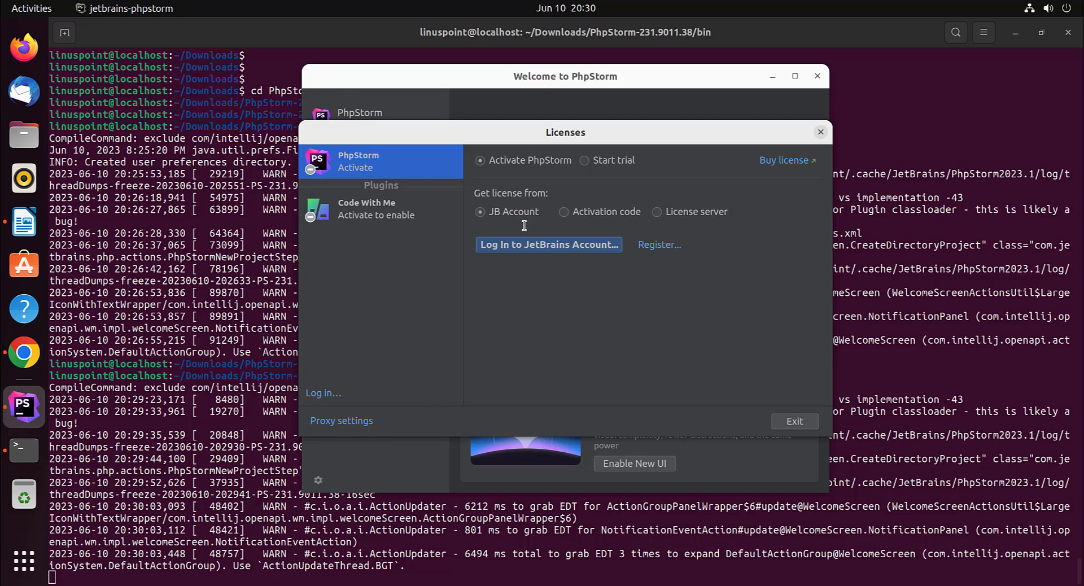
mouse_move(569, 204)
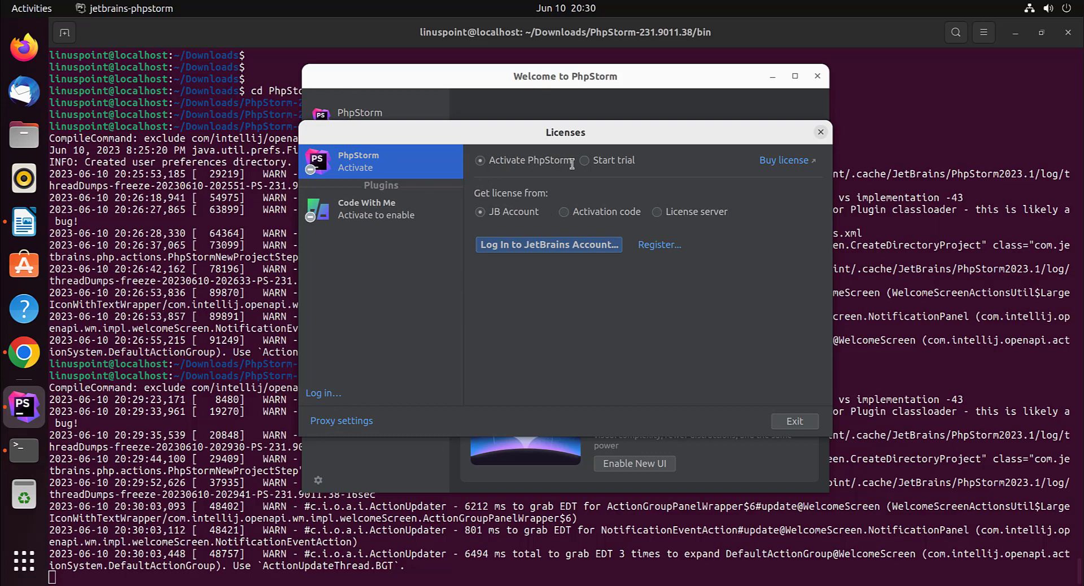
Choose the free trial and begin logging in to a JetBrains account
click(584, 160)
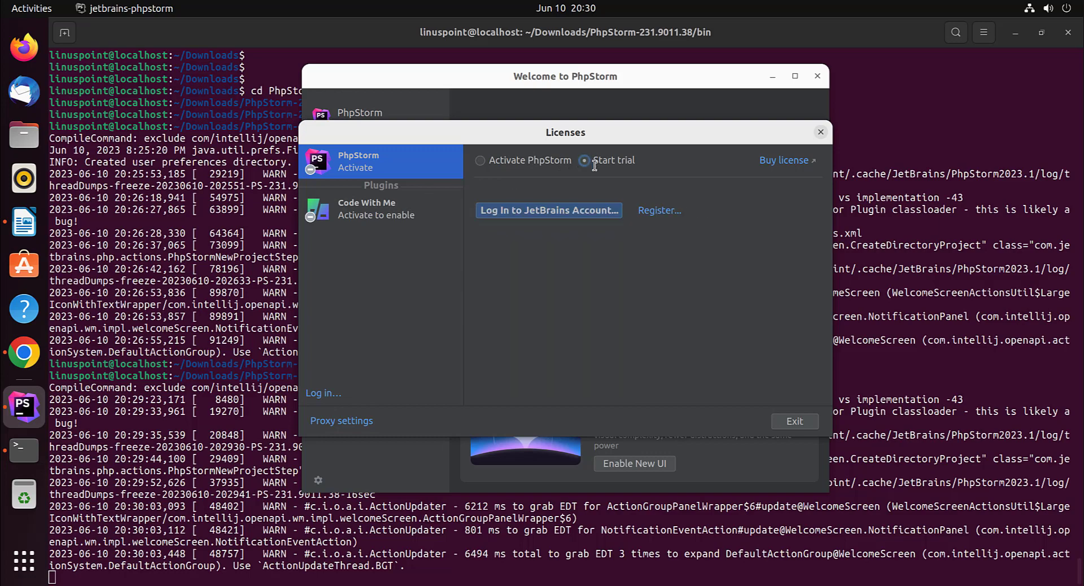
click(549, 211)
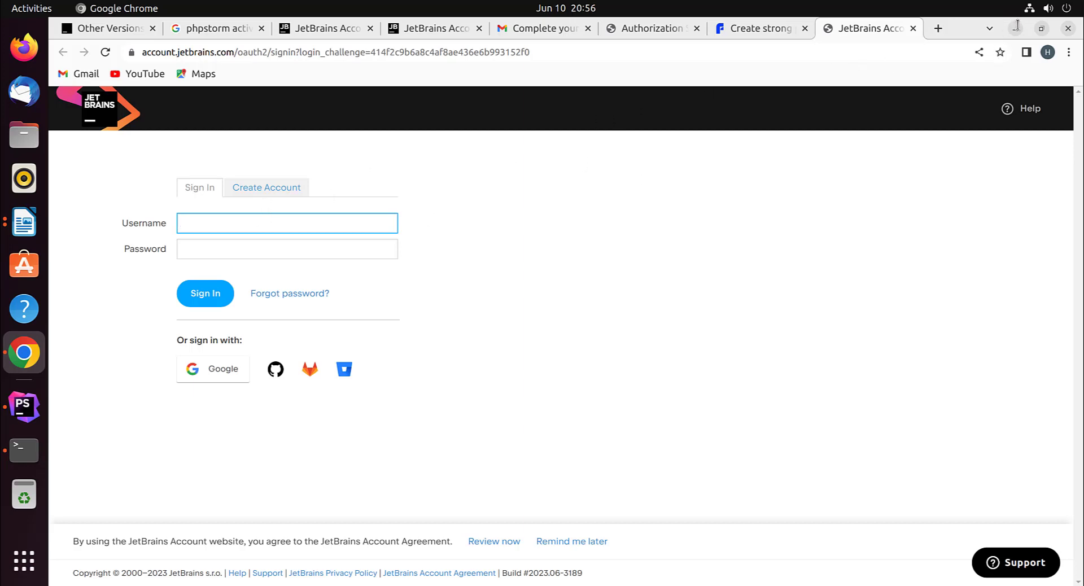
click(286, 223)
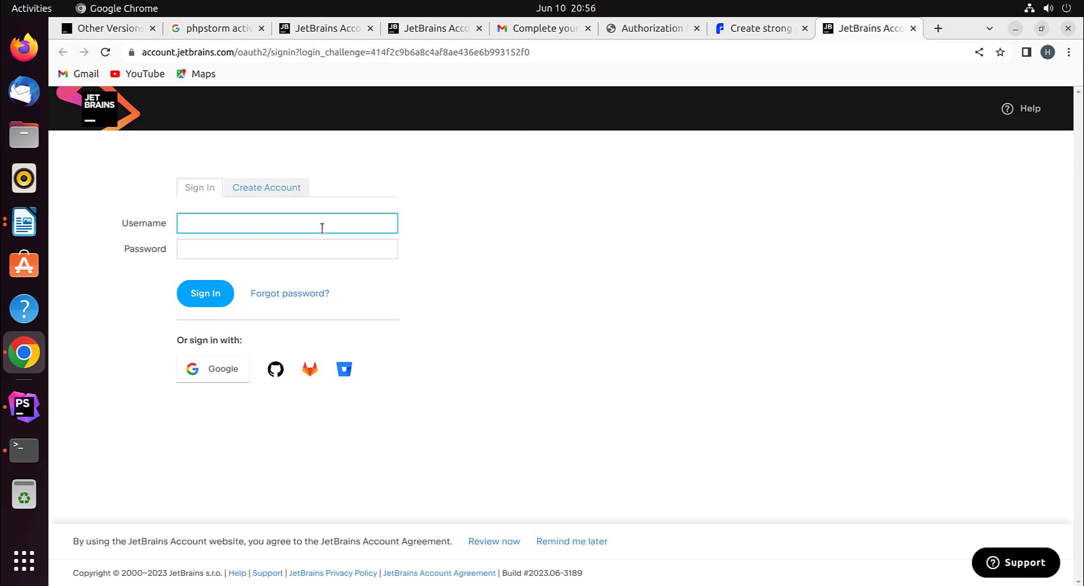
text(ha)
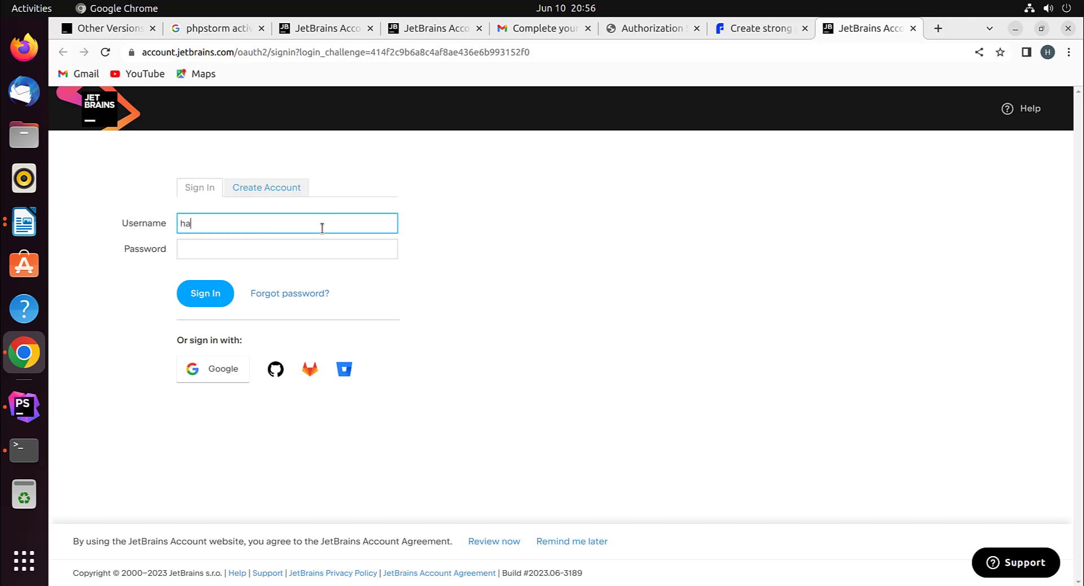
text(ritest)
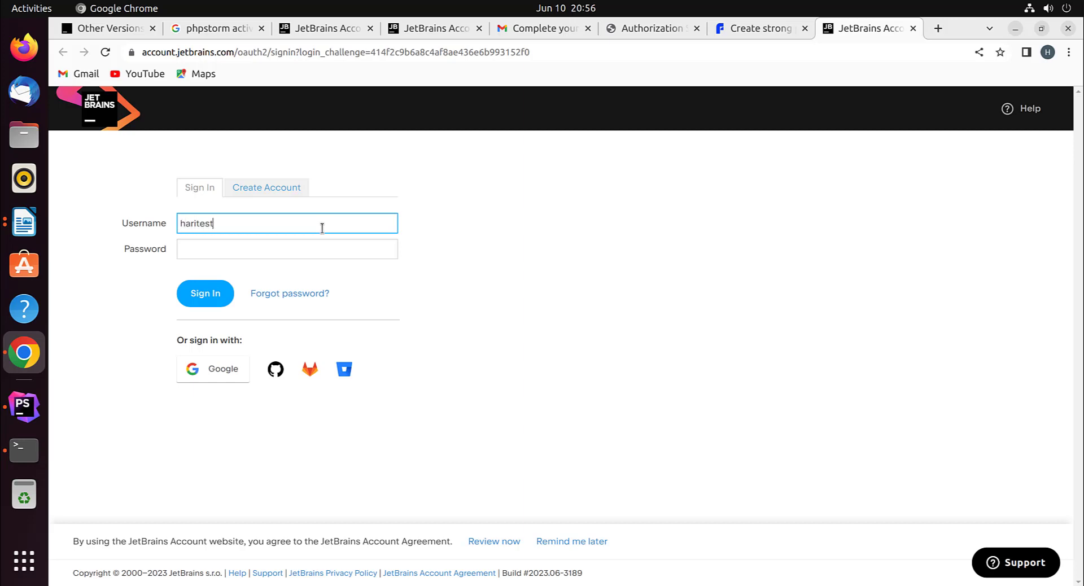
click(286, 249)
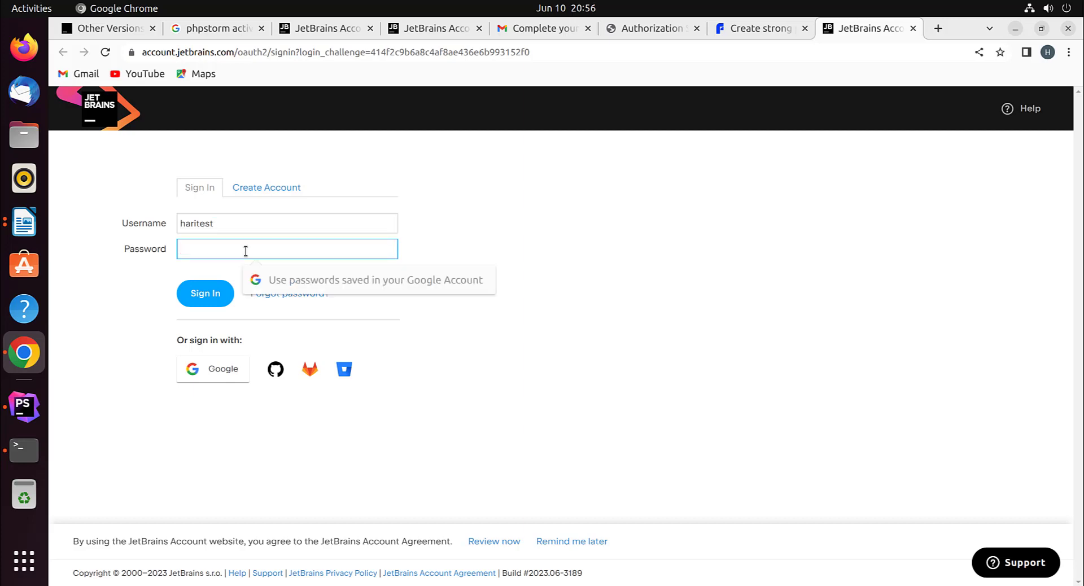
text(password)
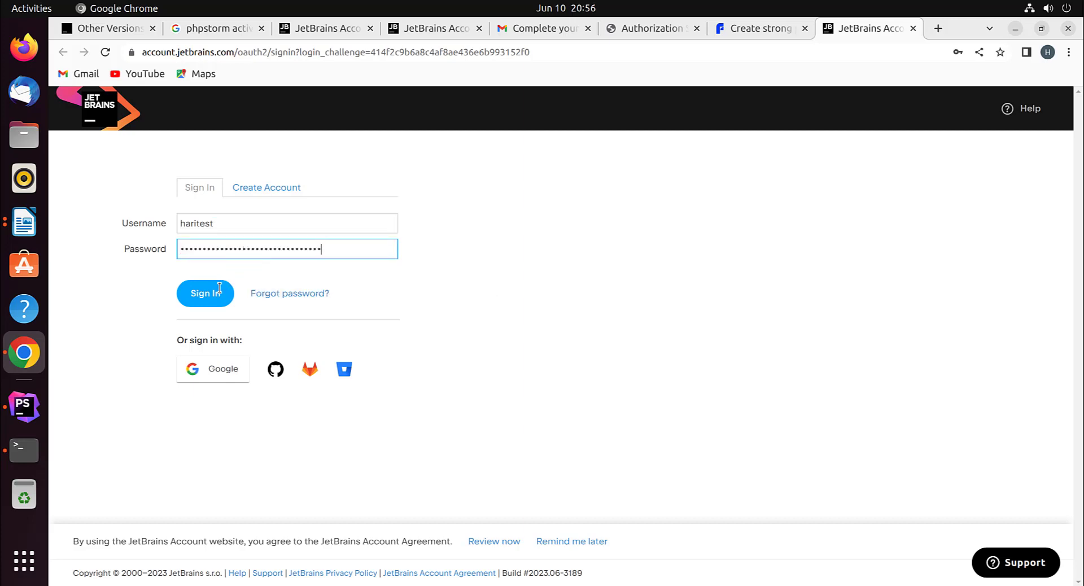
click(204, 293)
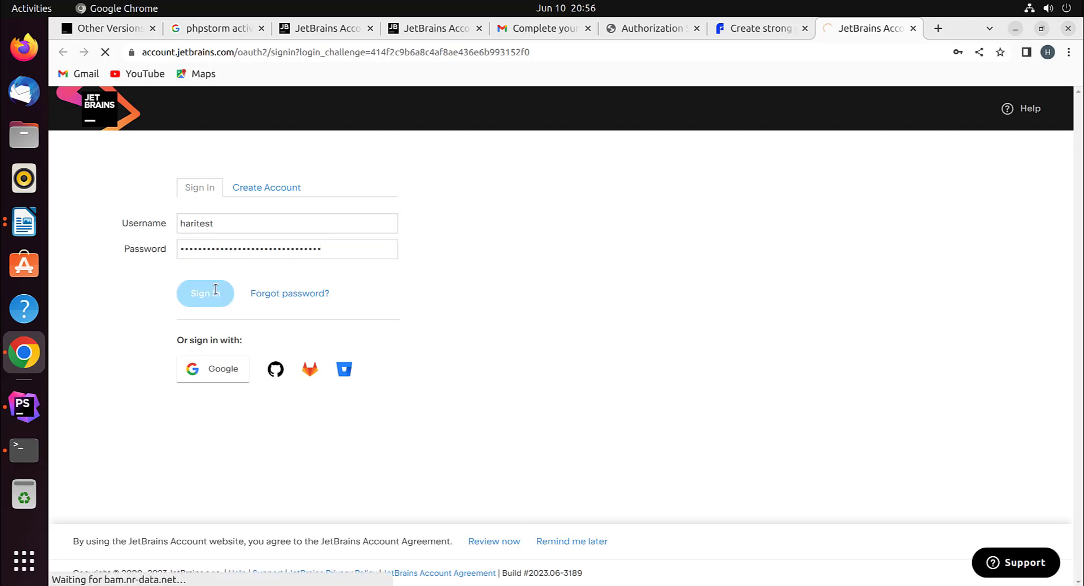
click(205, 293)
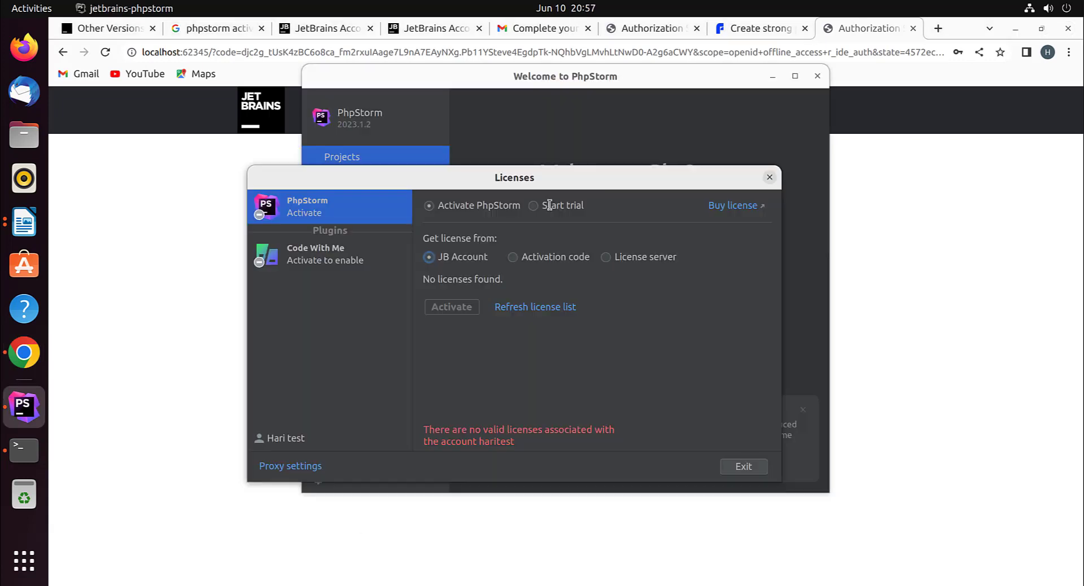
Start the PhpStorm evaluation trial, valid until July 9, 2023, and continue to Welcome
click(534, 206)
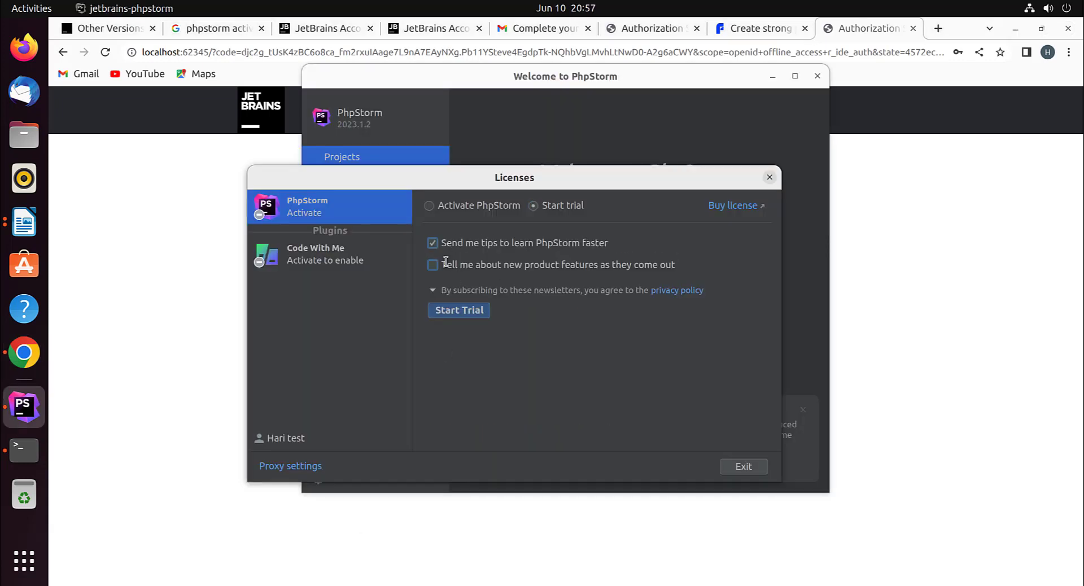
click(459, 309)
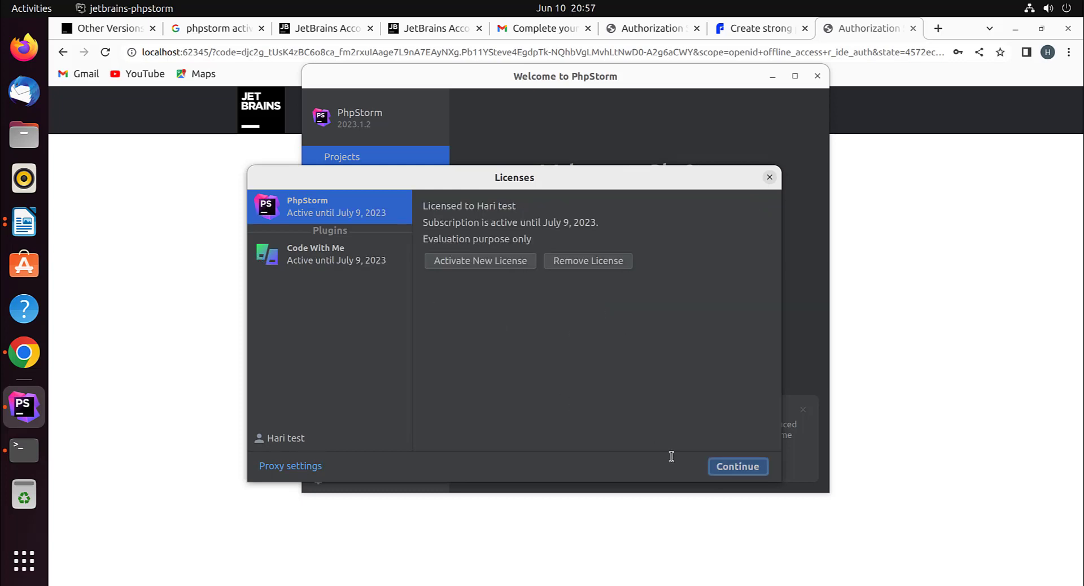
click(736, 466)
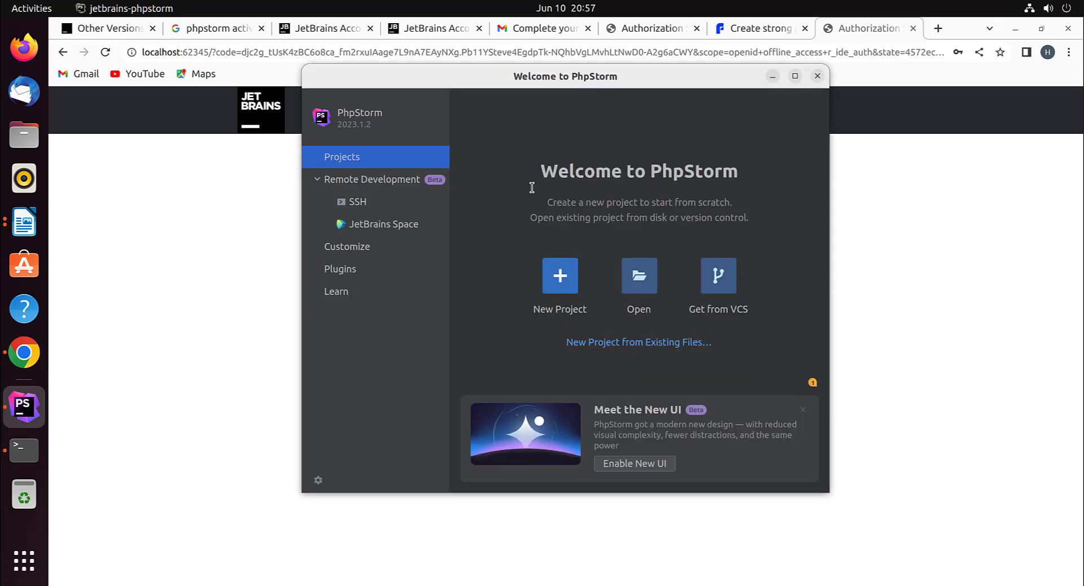
Dismiss the New UI banner and create a PHP Empty Project with composer.json
click(803, 410)
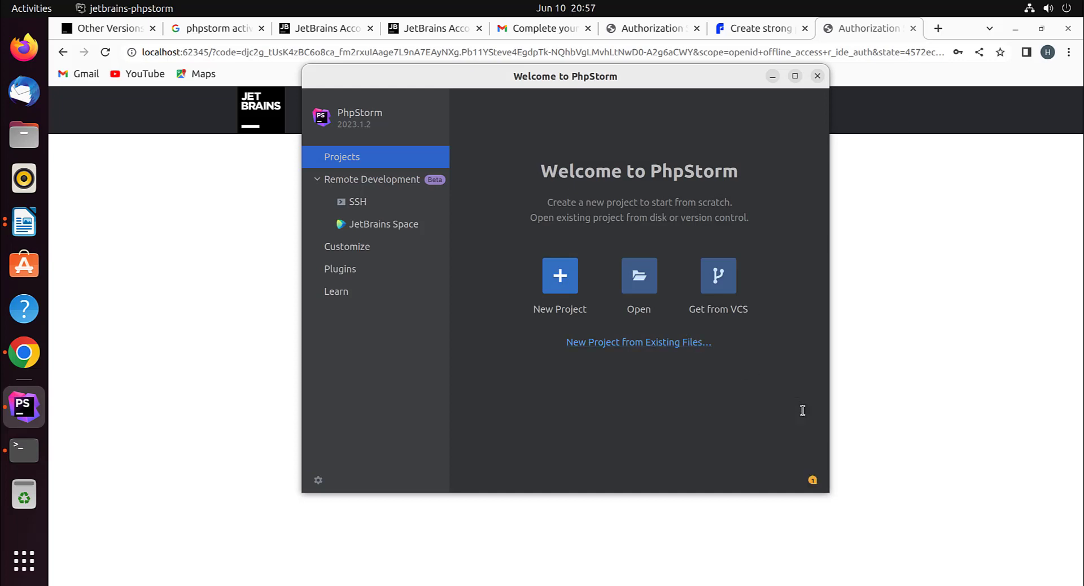
click(560, 275)
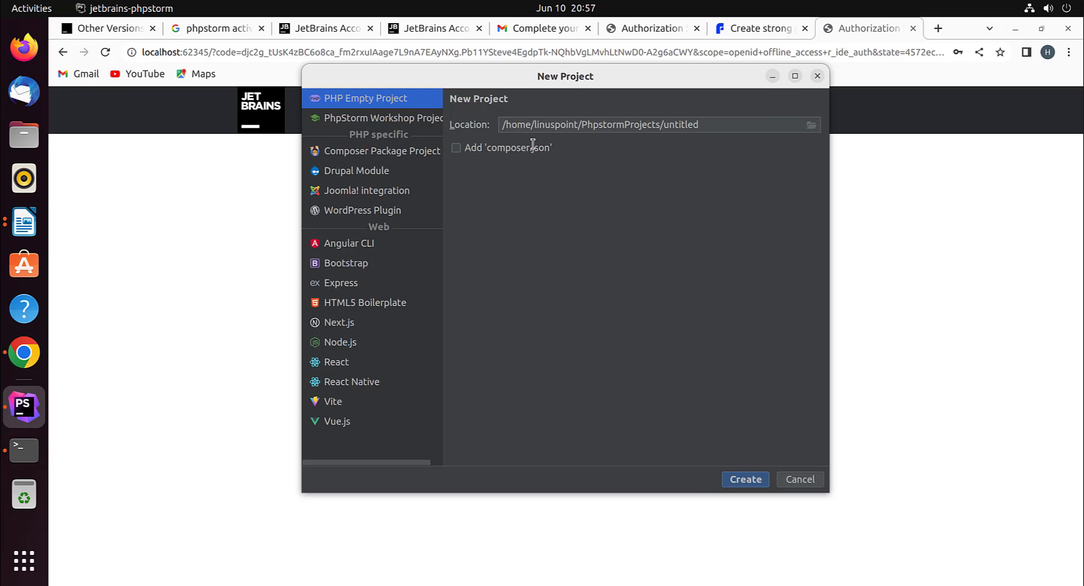
click(456, 148)
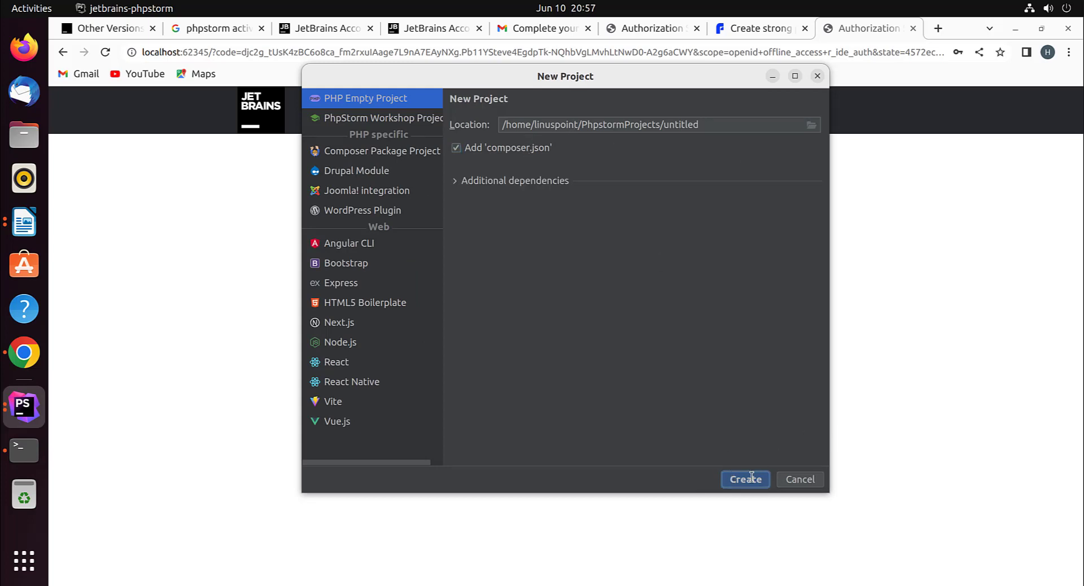
click(744, 479)
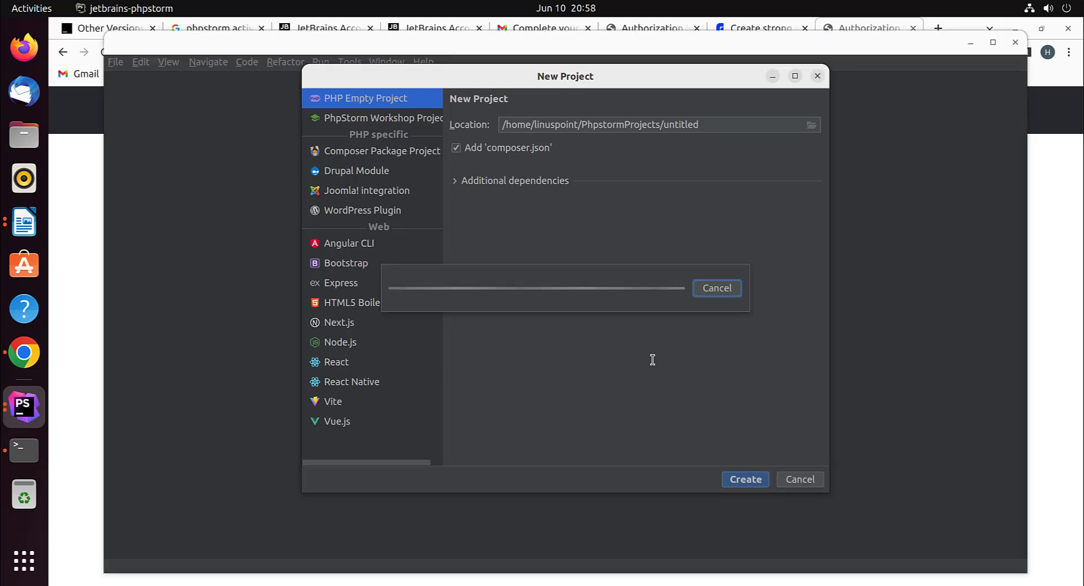
Confirm project creation again and let the untitled project window open
click(745, 479)
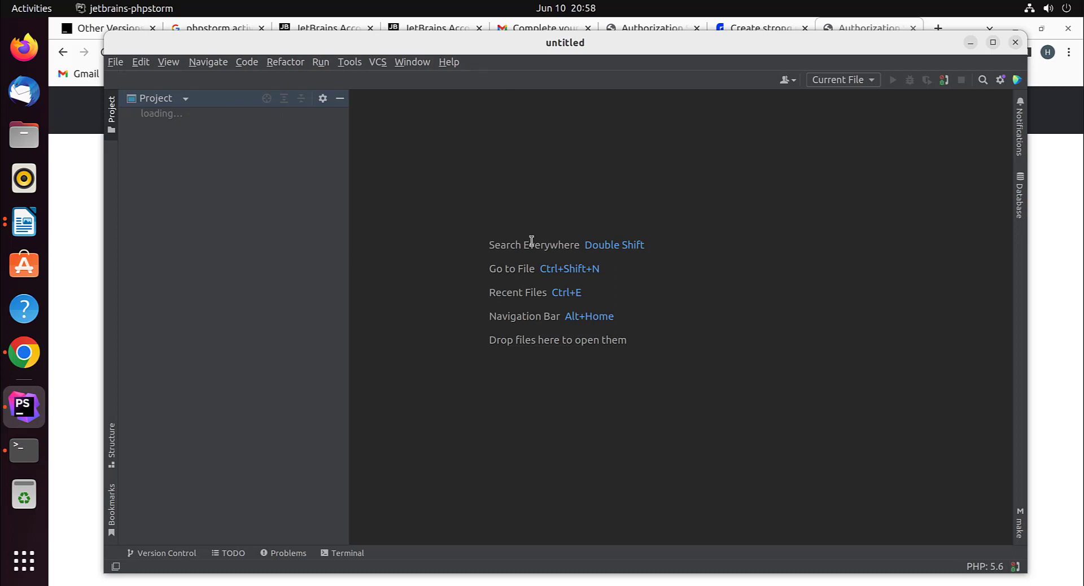
mouse_move(253, 183)
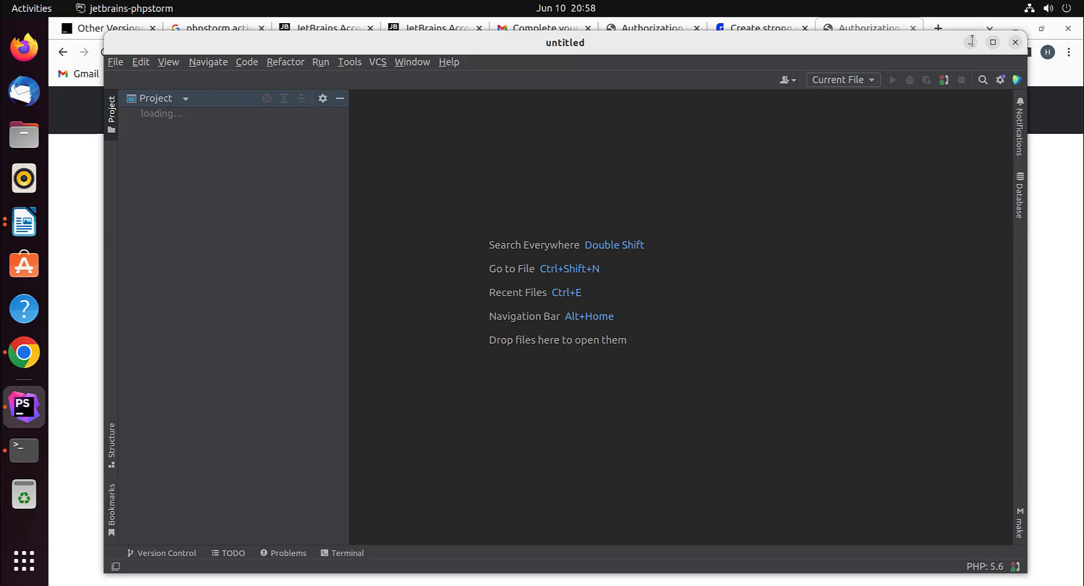
mouse_move(934, 67)
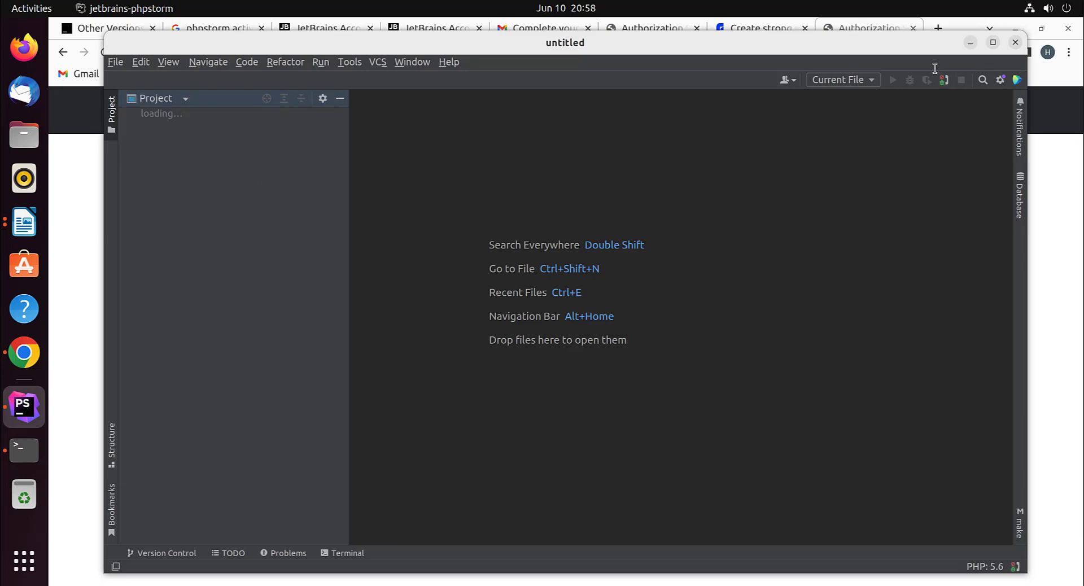